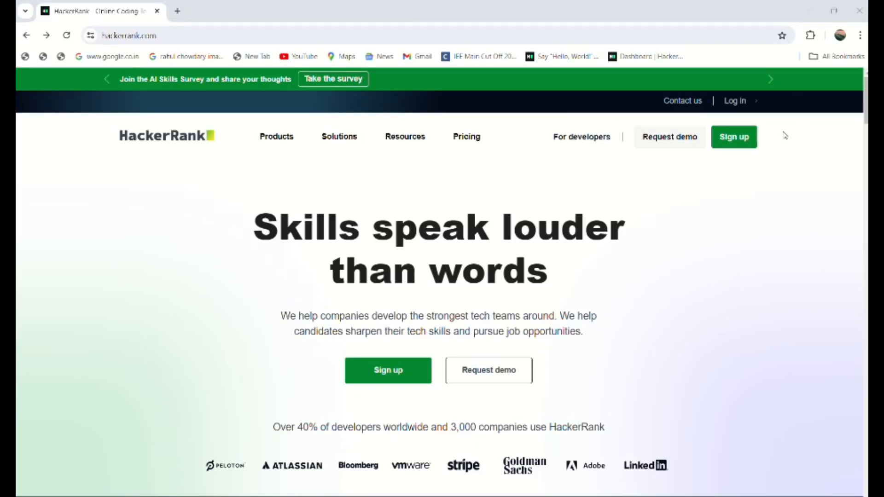
{"action": "mouse_move", "coordinate": [735, 100]}
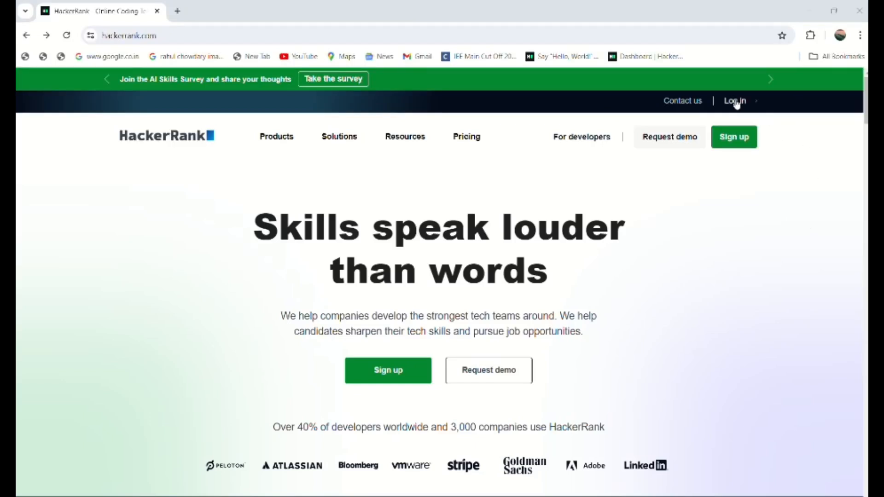
Log in as a developer to reach the Prepare dashboard, then sign out.
{"action": "left_click", "coordinate": [734, 101]}
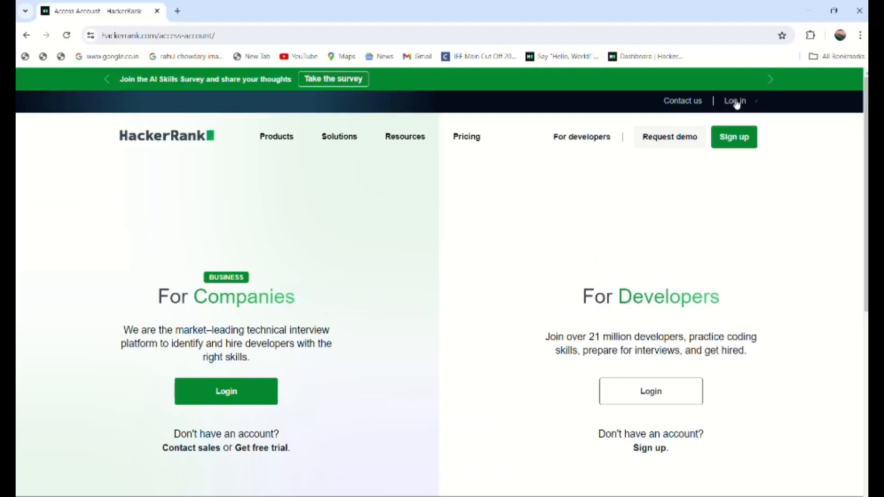
{"action": "left_click", "coordinate": [650, 391]}
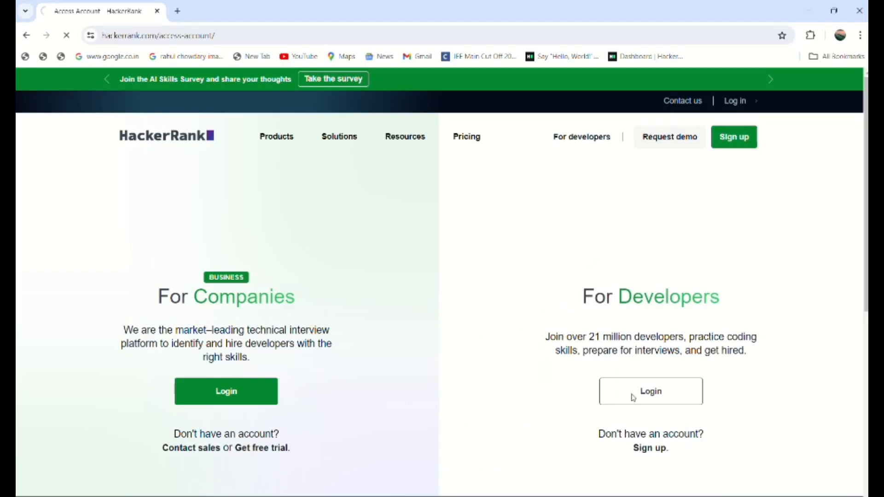
{"action": "mouse_move", "coordinate": [344, 268]}
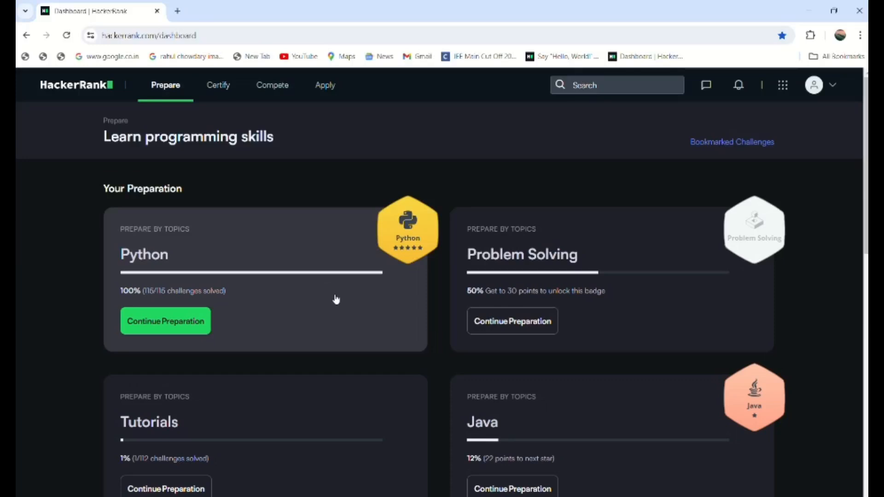
{"action": "mouse_move", "coordinate": [313, 279]}
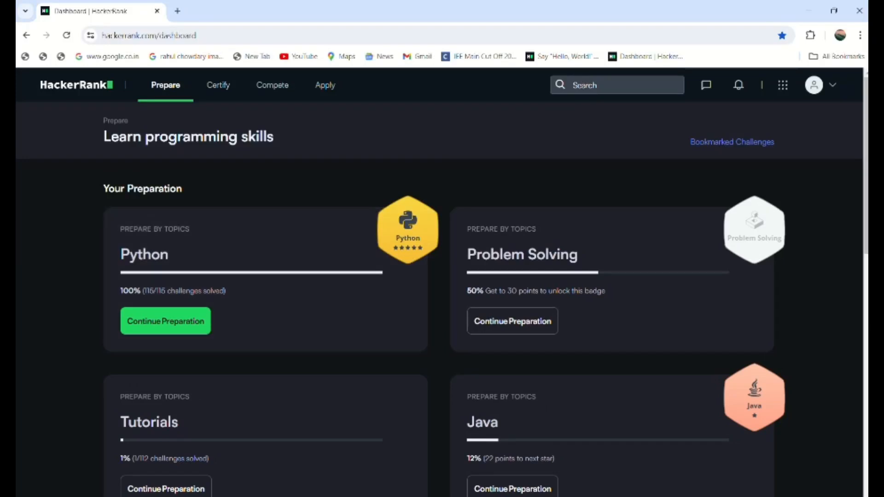
{"action": "left_click", "coordinate": [814, 84]}
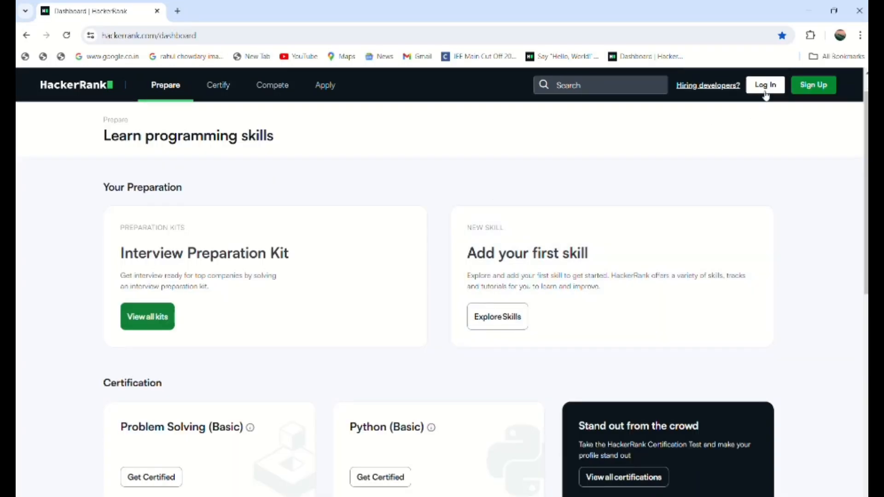
Sign in to HackerRank using the second listed Google account.
{"action": "left_click", "coordinate": [765, 86]}
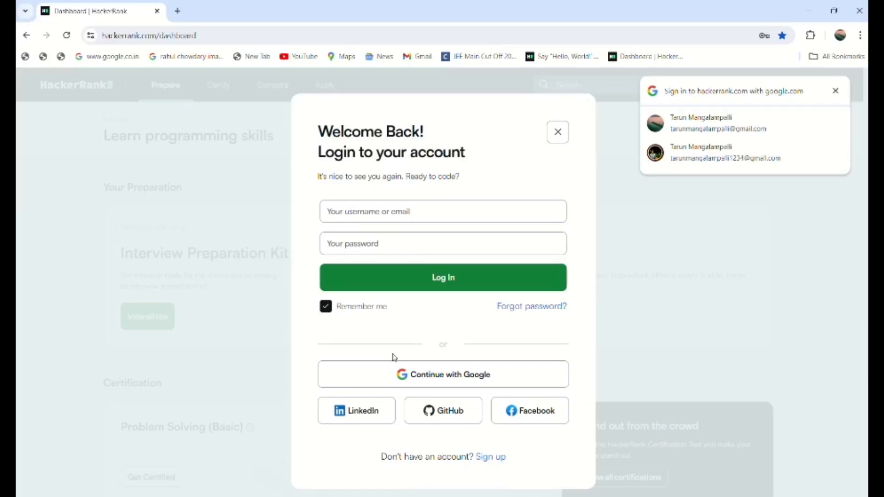
{"action": "left_click", "coordinate": [442, 374]}
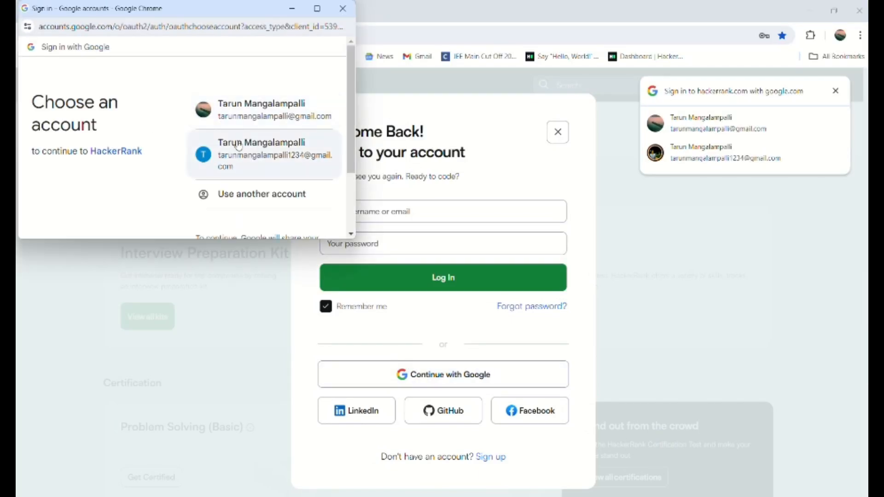
{"action": "left_click", "coordinate": [261, 153]}
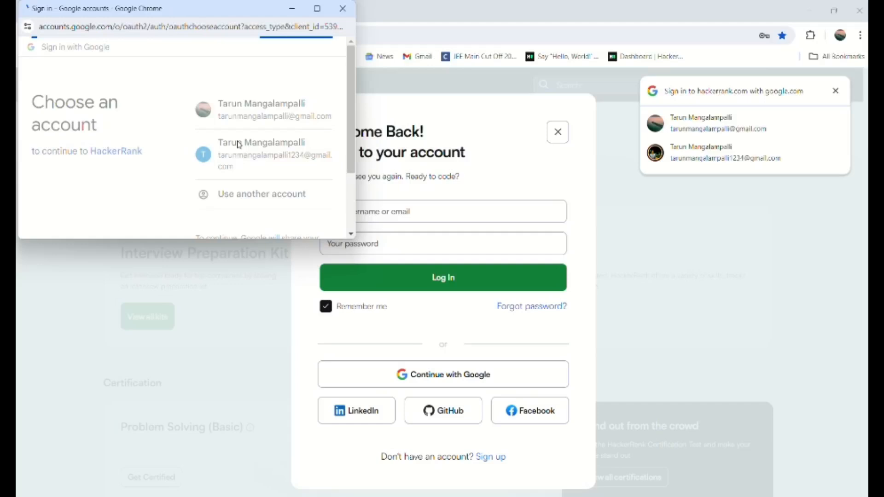
{"action": "left_click", "coordinate": [261, 109]}
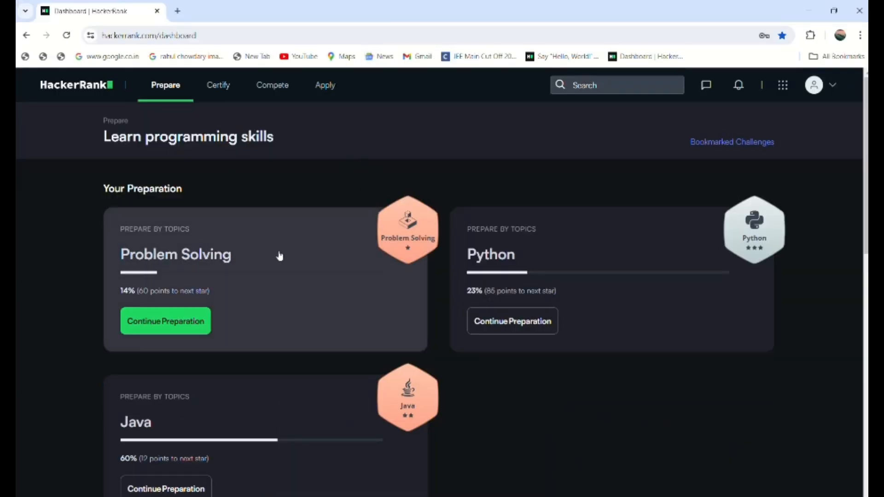
{"action": "scroll", "scroll_direction": "down", "scroll_amount": 3}
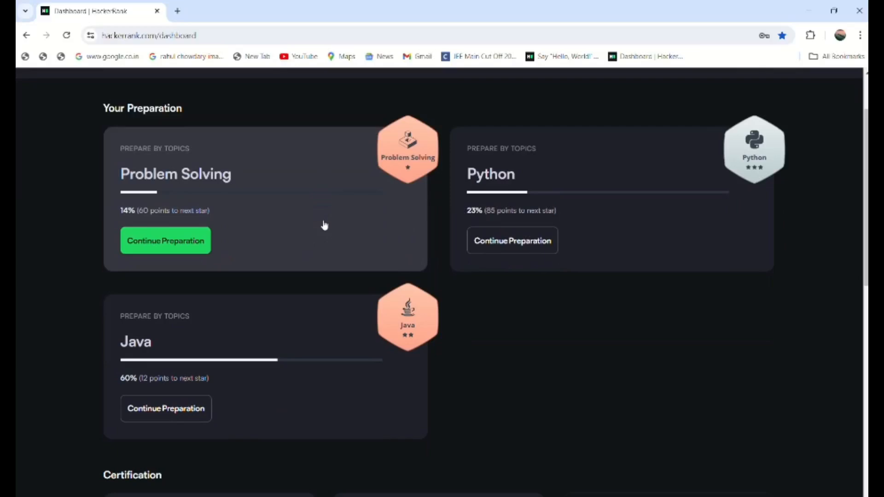
{"action": "scroll", "scroll_direction": "down", "scroll_amount": 3}
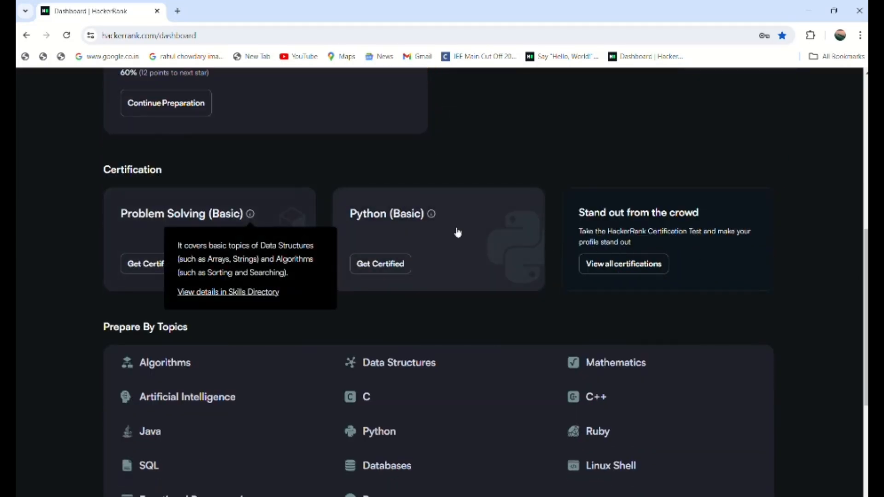
{"action": "scroll", "scroll_direction": "up", "scroll_amount": 3}
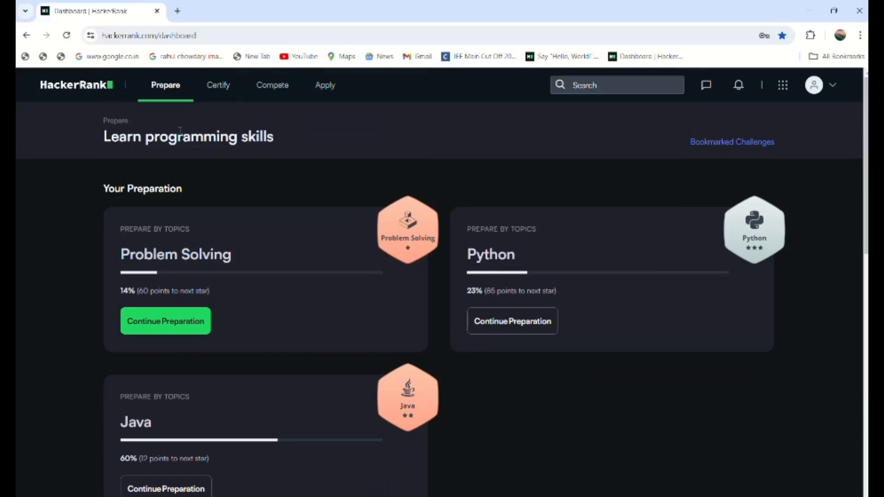
Browse the Certify page's skill certification cards down to the SQL tests.
{"action": "left_click", "coordinate": [217, 85]}
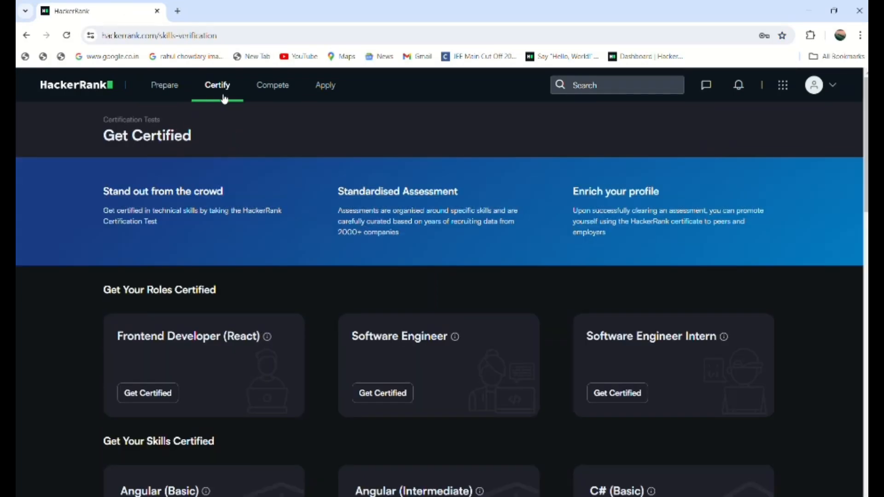
{"action": "scroll", "scroll_direction": "down", "scroll_amount": 3}
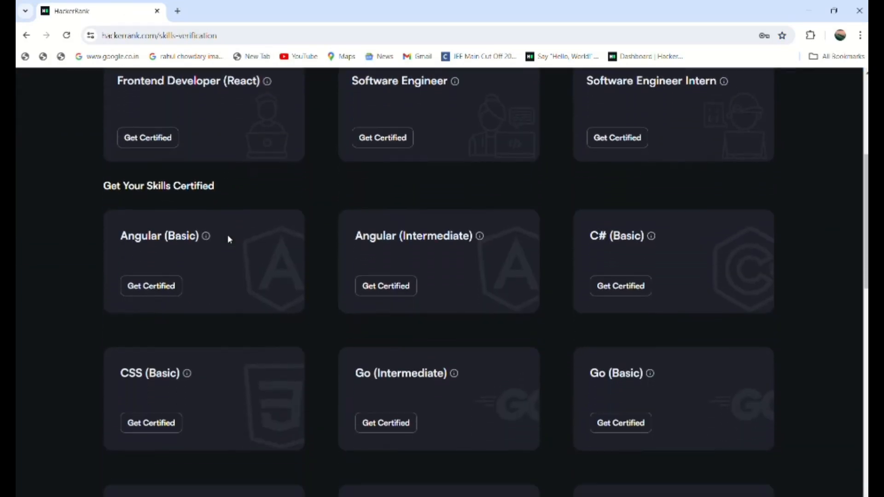
{"action": "scroll", "scroll_direction": "down", "scroll_amount": 3}
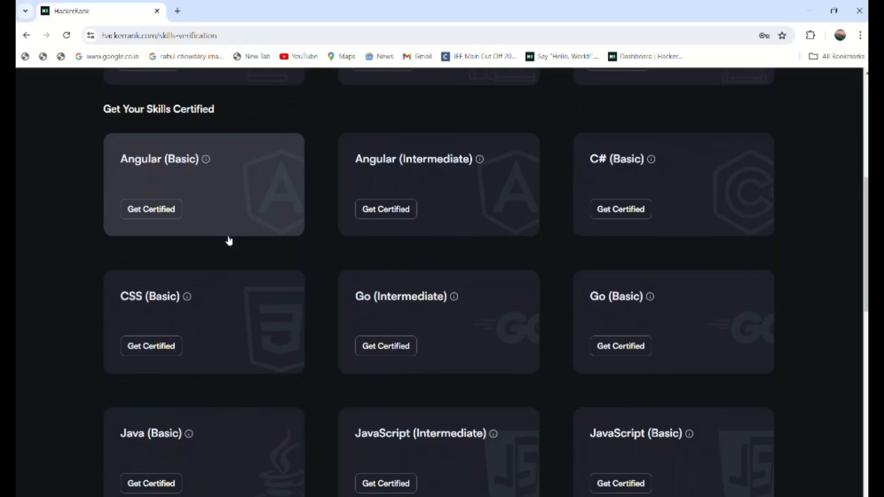
{"action": "scroll", "scroll_direction": "down", "scroll_amount": 3}
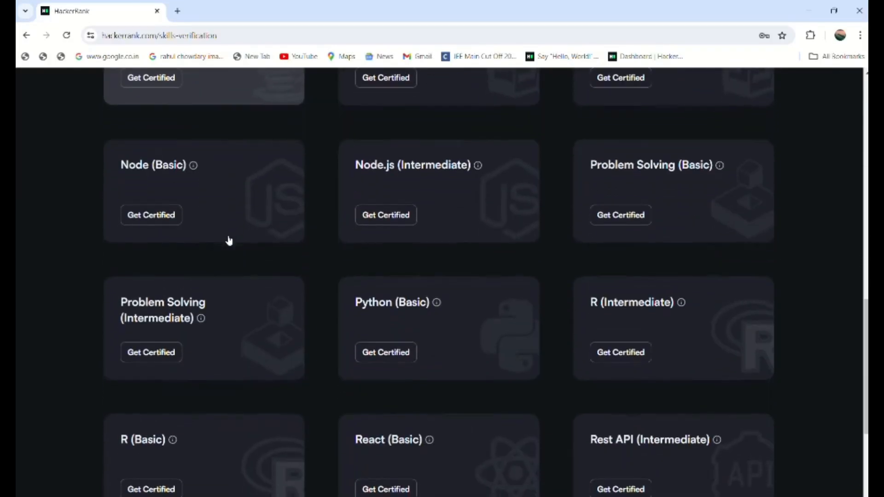
{"action": "scroll", "scroll_direction": "down", "scroll_amount": 3}
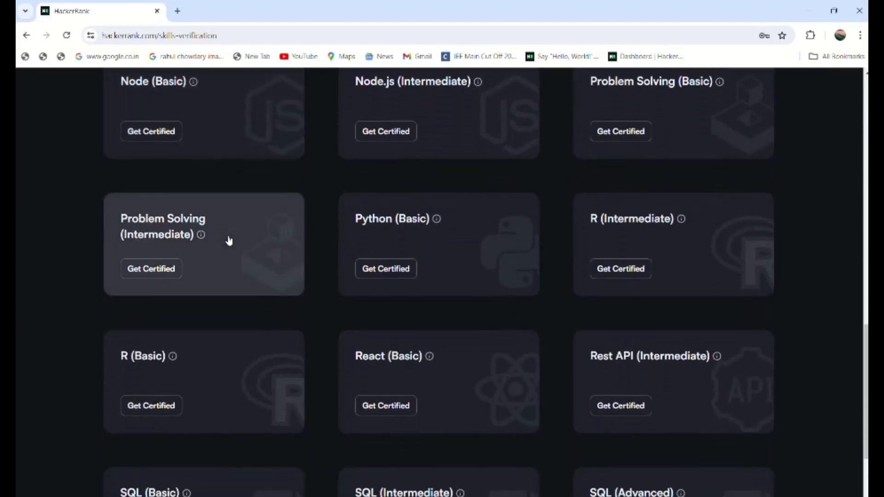
{"action": "scroll", "scroll_direction": "down", "scroll_amount": 3}
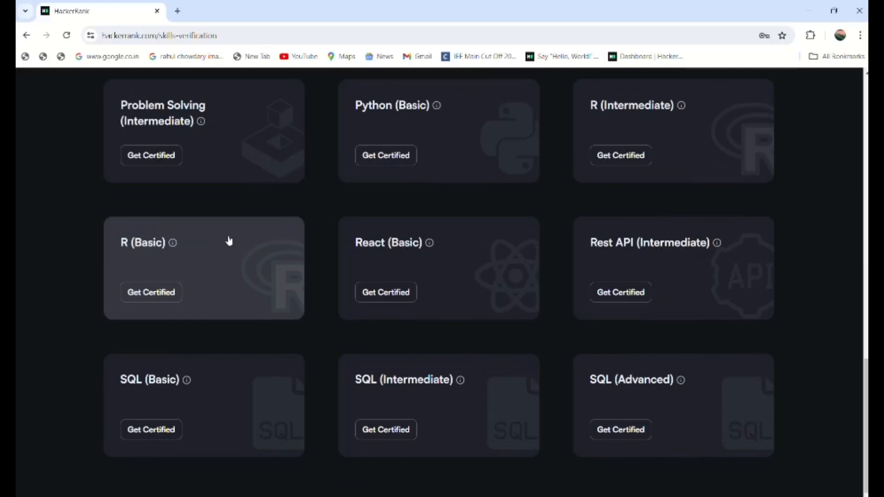
Go back to Prepare and scroll through the preparation cards and Prepare By Topics.
{"action": "left_click", "coordinate": [166, 85]}
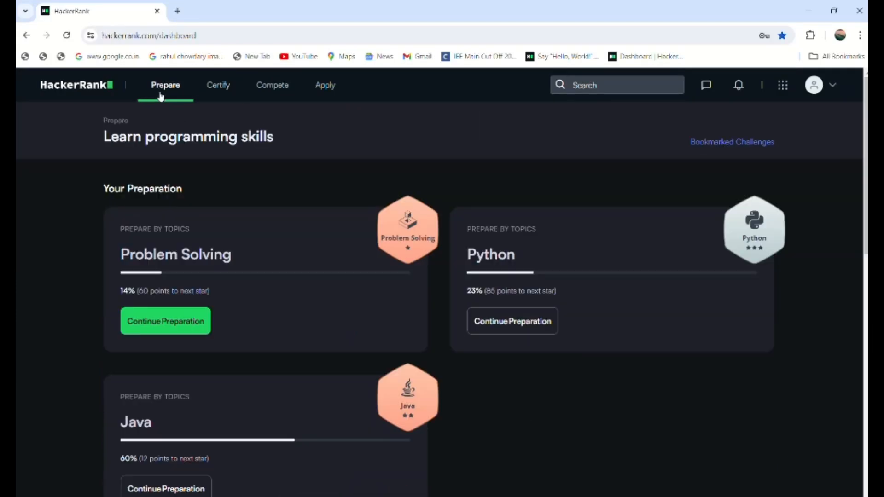
{"action": "scroll", "scroll_direction": "down", "scroll_amount": 3}
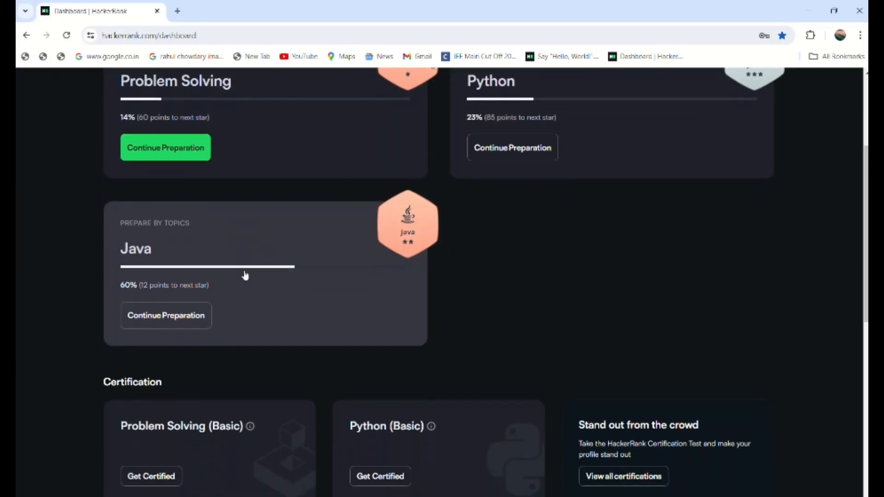
{"action": "scroll", "scroll_direction": "down", "scroll_amount": 3}
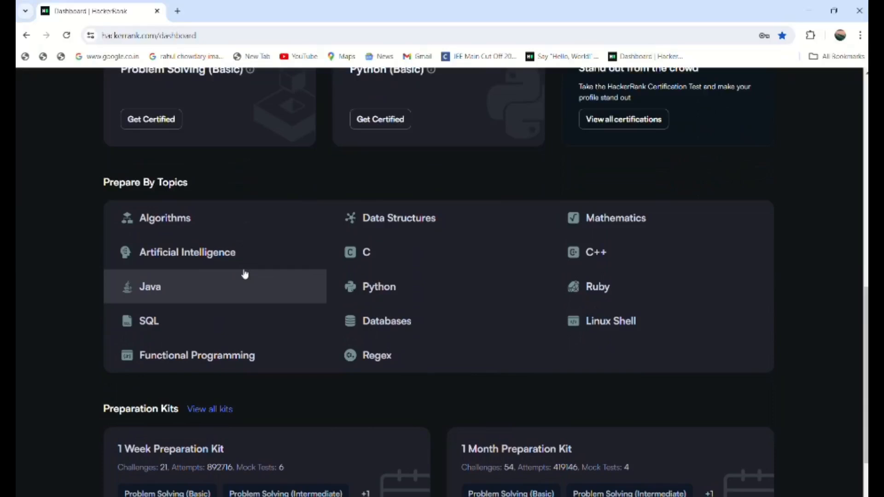
{"action": "mouse_move", "coordinate": [288, 225]}
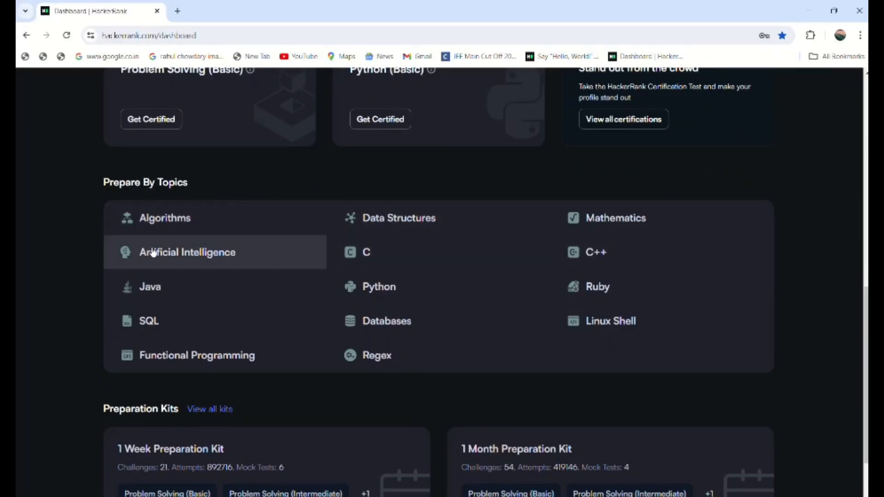
{"action": "mouse_move", "coordinate": [200, 276]}
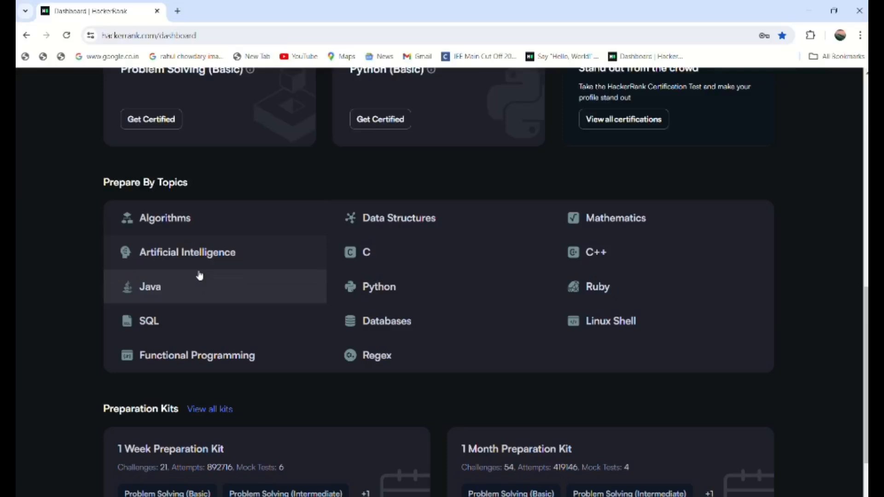
{"action": "mouse_move", "coordinate": [273, 345]}
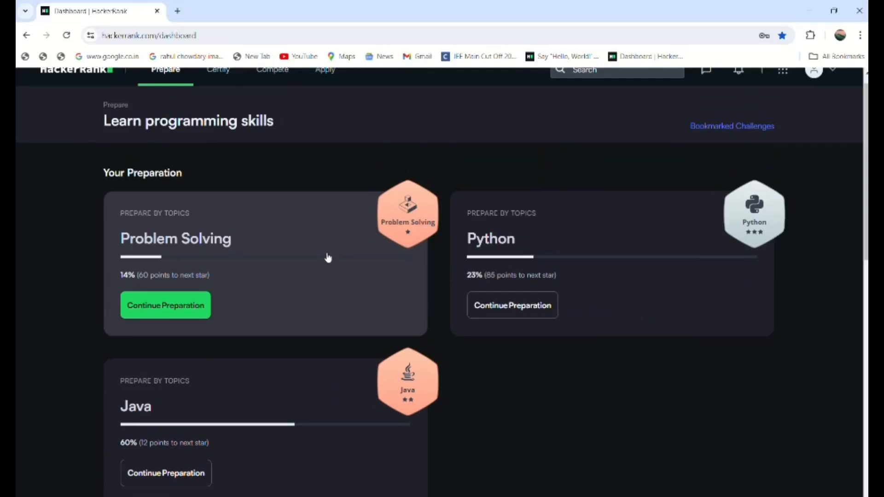
{"action": "scroll", "scroll_direction": "down", "scroll_amount": 3}
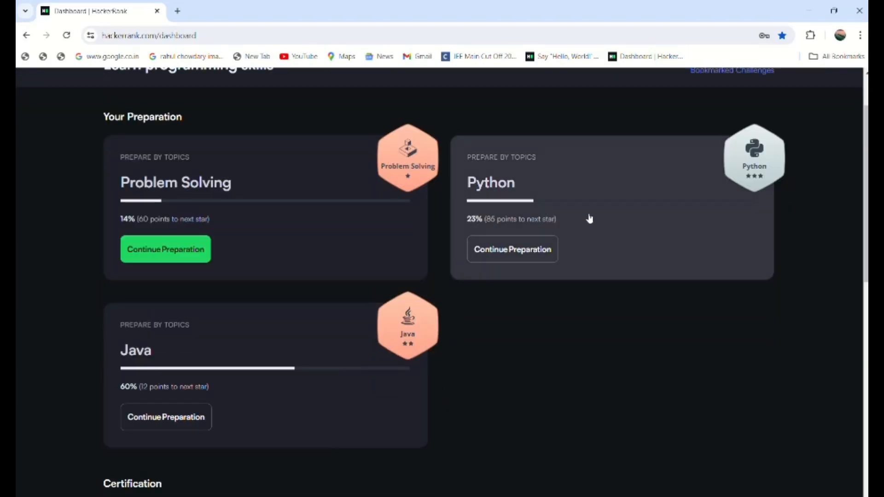
Open the Python challenges, untick Unsolved, and browse solved ones like Loops and Nested Lists.
{"action": "left_click", "coordinate": [511, 249]}
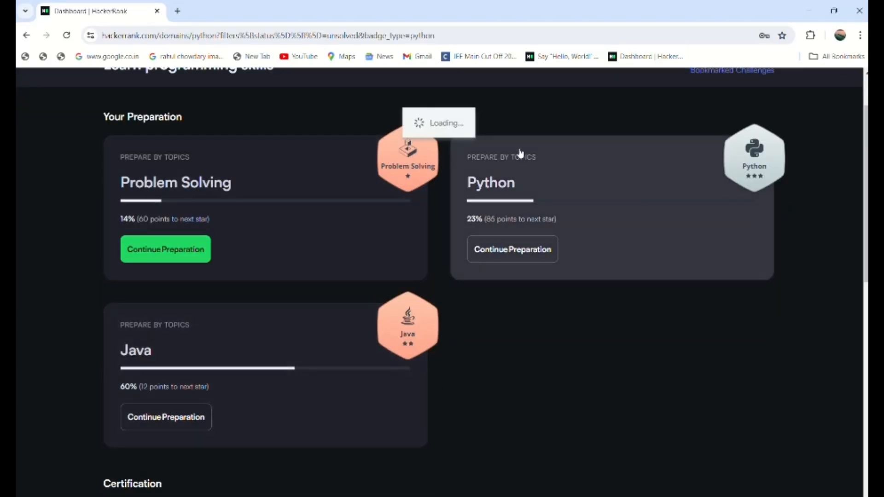
{"action": "left_click", "coordinate": [511, 249]}
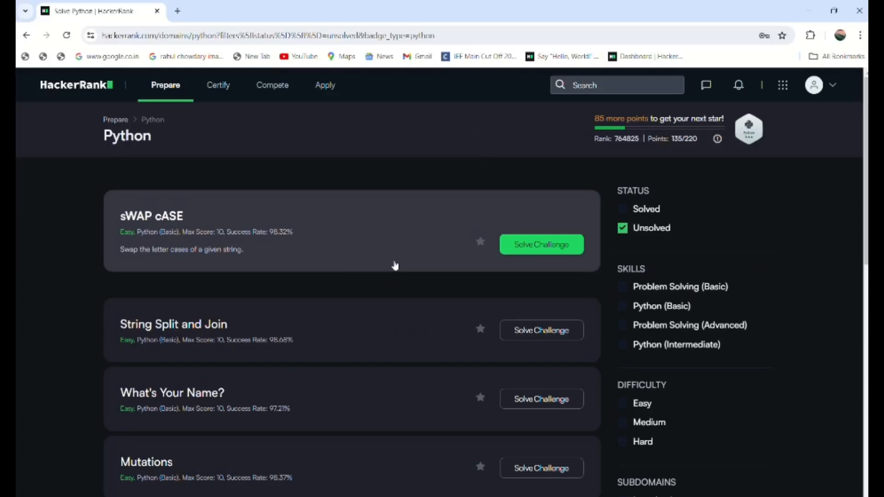
{"action": "scroll", "scroll_direction": "down", "scroll_amount": 3}
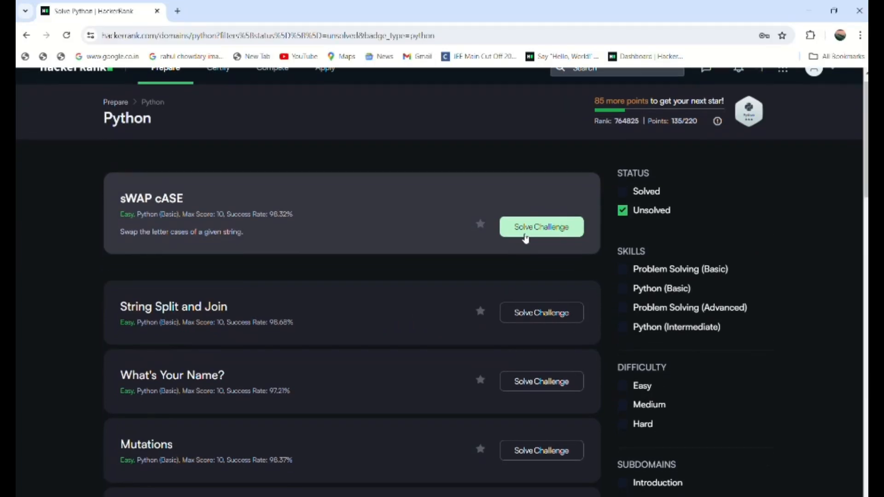
{"action": "left_click", "coordinate": [622, 210]}
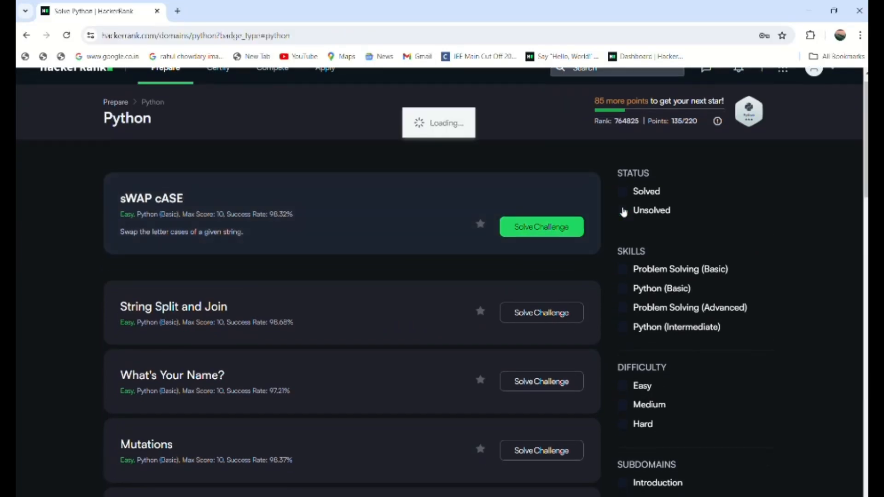
{"action": "scroll", "scroll_direction": "down", "scroll_amount": 3}
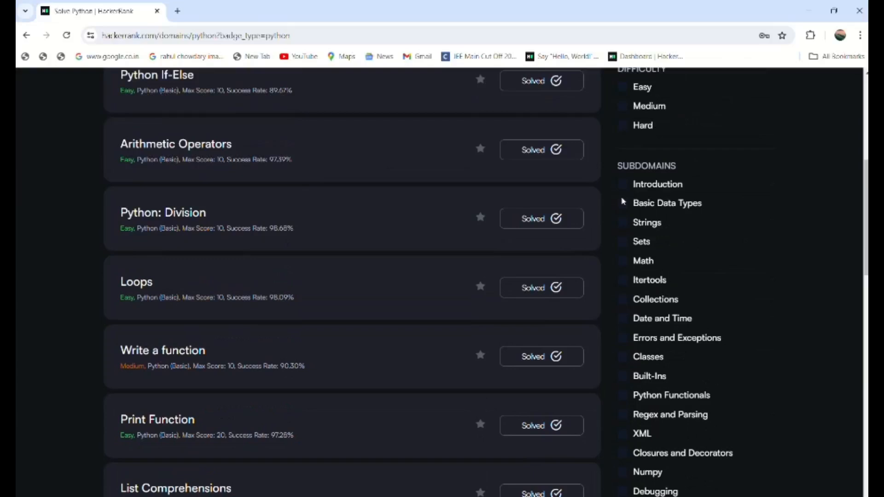
{"action": "mouse_move", "coordinate": [641, 143]}
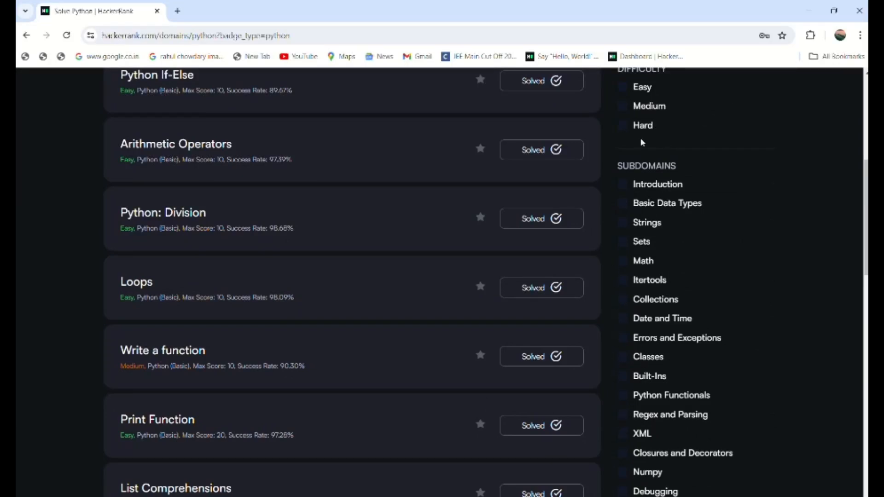
{"action": "mouse_move", "coordinate": [622, 241]}
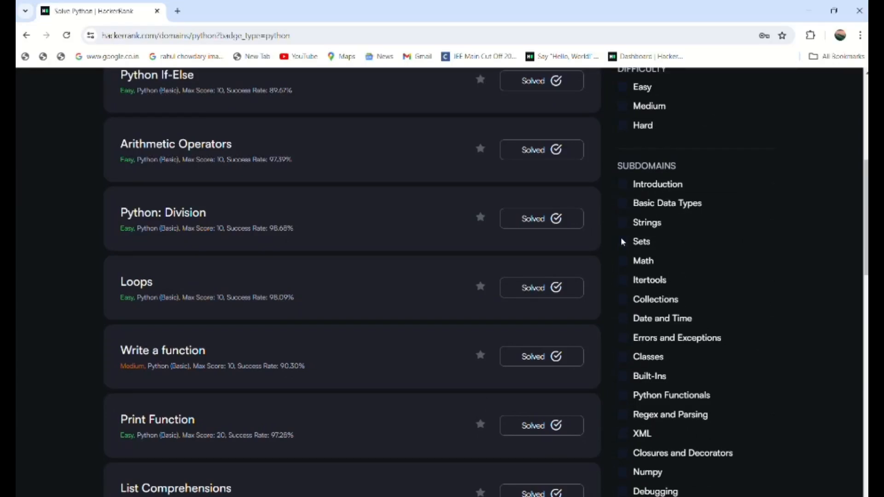
{"action": "scroll", "scroll_direction": "down", "scroll_amount": 3}
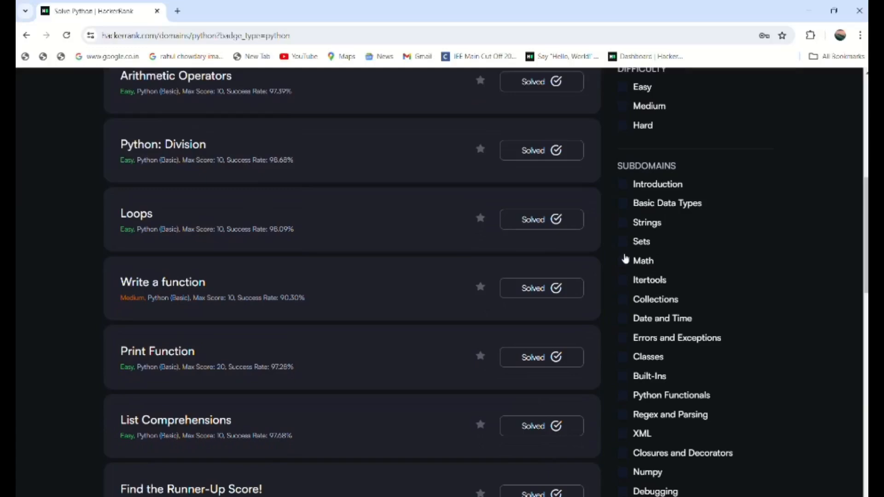
{"action": "scroll", "scroll_direction": "down", "scroll_amount": 3}
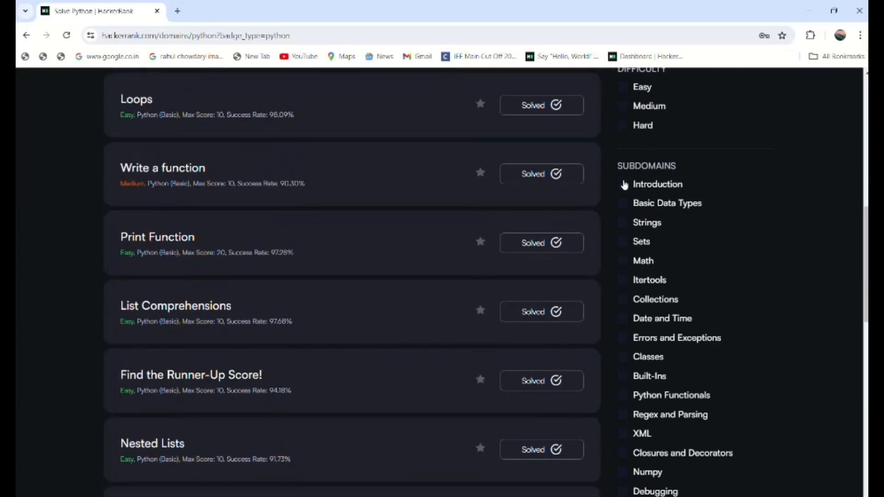
Tick Introduction and scroll its solved challenges, from Hello World to Print Function.
{"action": "left_click", "coordinate": [658, 184]}
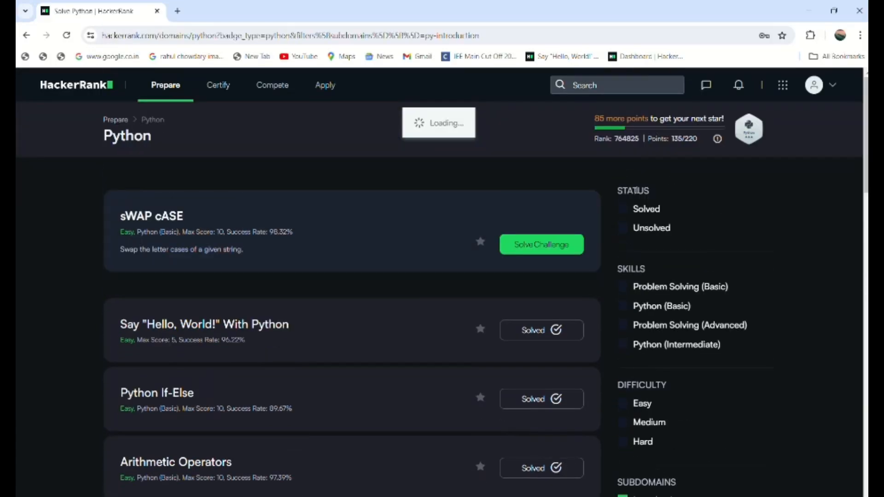
{"action": "scroll", "scroll_direction": "down", "scroll_amount": 3}
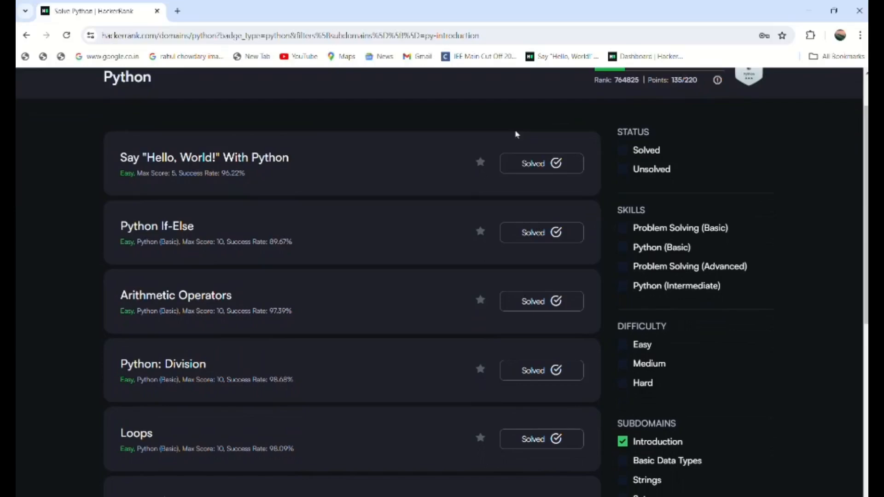
{"action": "scroll", "scroll_direction": "up", "scroll_amount": 3}
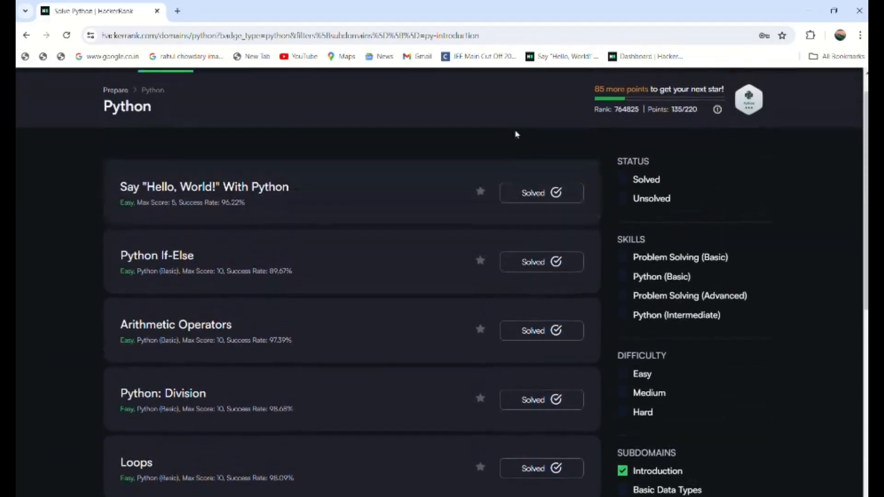
{"action": "scroll", "scroll_direction": "down", "scroll_amount": 3}
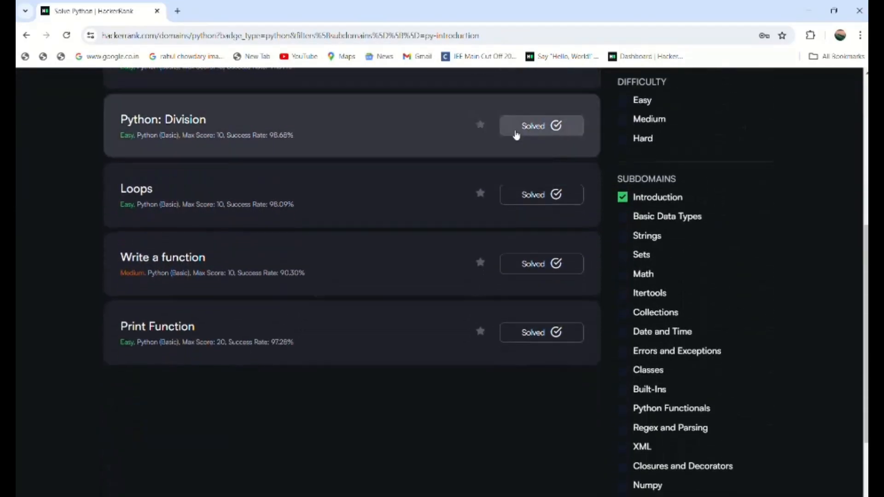
{"action": "scroll", "scroll_direction": "down", "scroll_amount": 3}
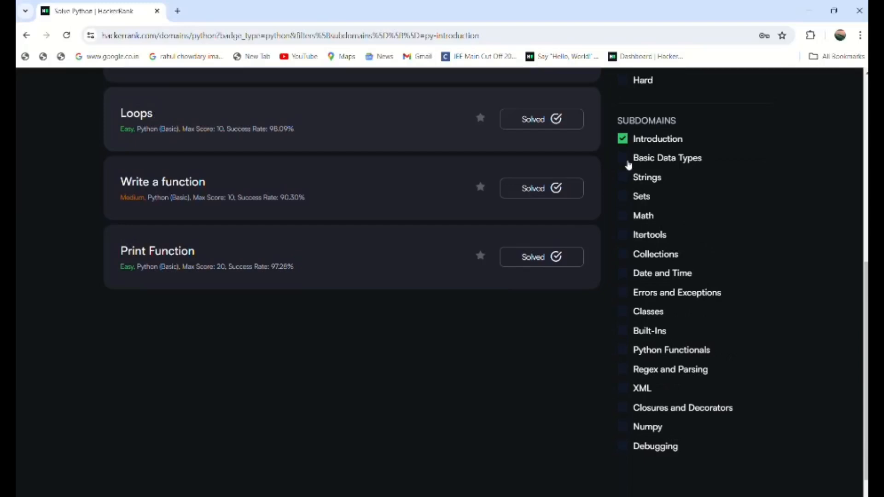
{"action": "mouse_move", "coordinate": [640, 206]}
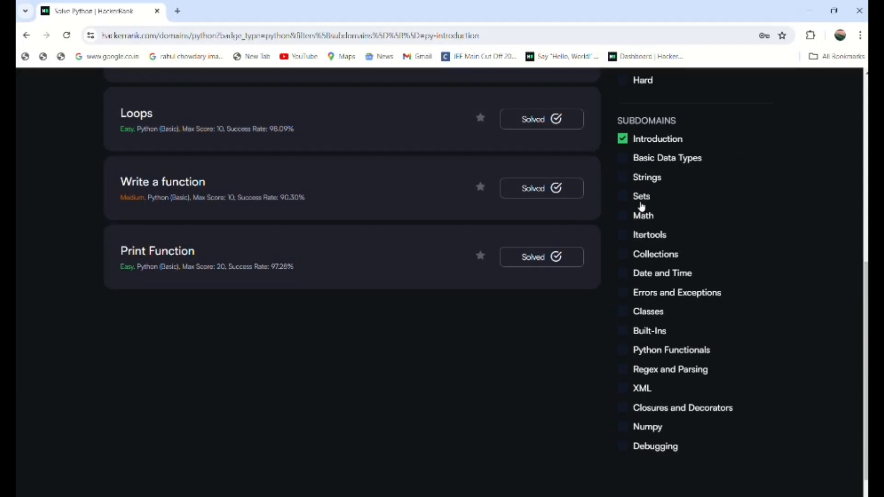
{"action": "mouse_move", "coordinate": [640, 269]}
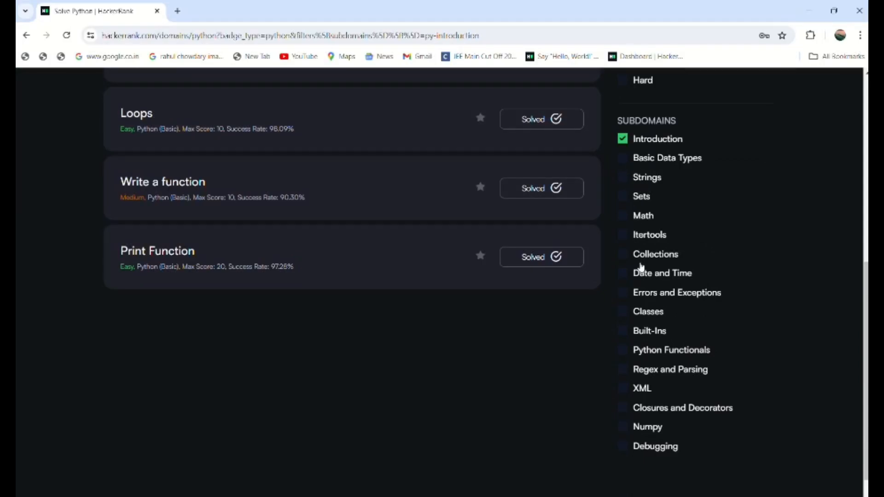
{"action": "mouse_move", "coordinate": [640, 291]}
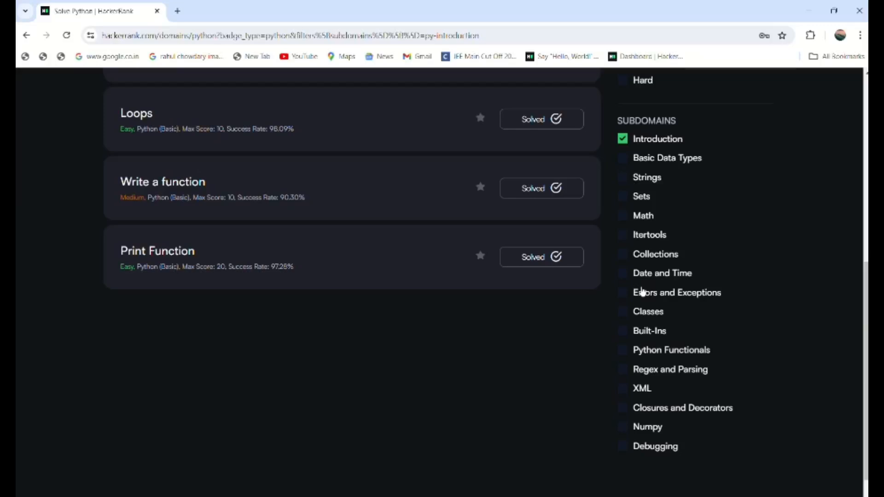
{"action": "mouse_move", "coordinate": [660, 347]}
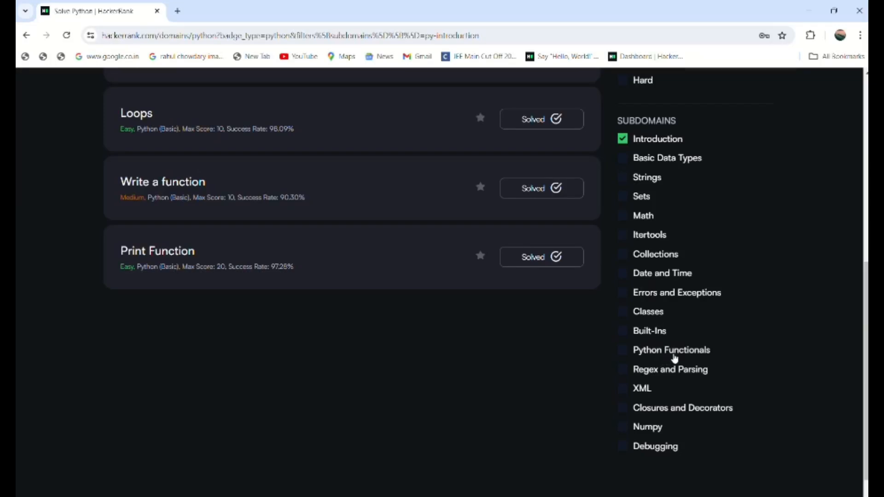
{"action": "mouse_move", "coordinate": [651, 402]}
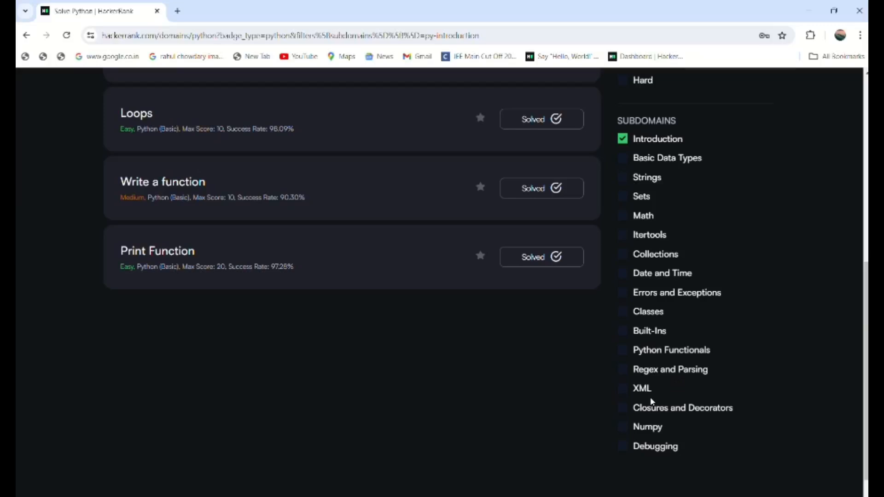
{"action": "mouse_move", "coordinate": [653, 424]}
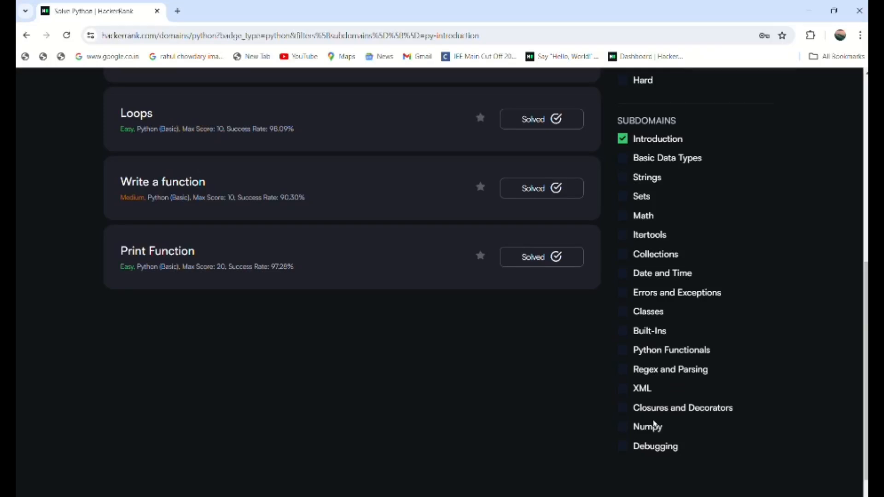
{"action": "mouse_move", "coordinate": [600, 236]}
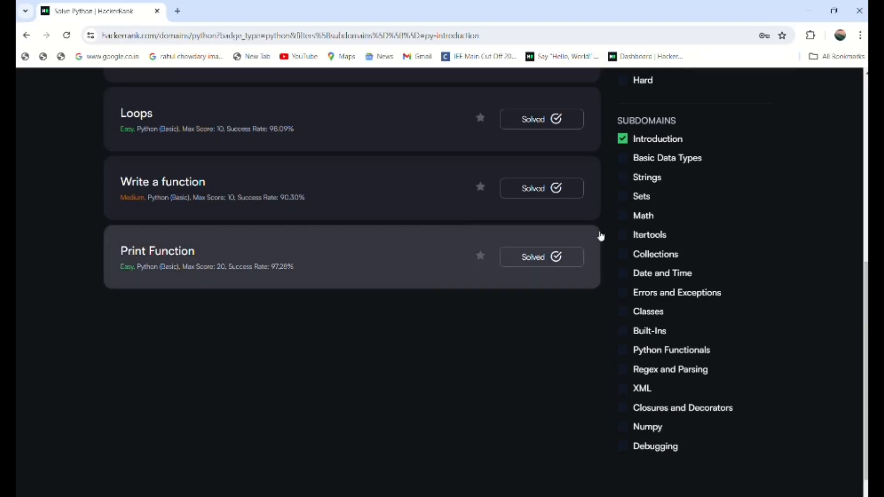
{"action": "scroll", "scroll_direction": "up", "scroll_amount": 3}
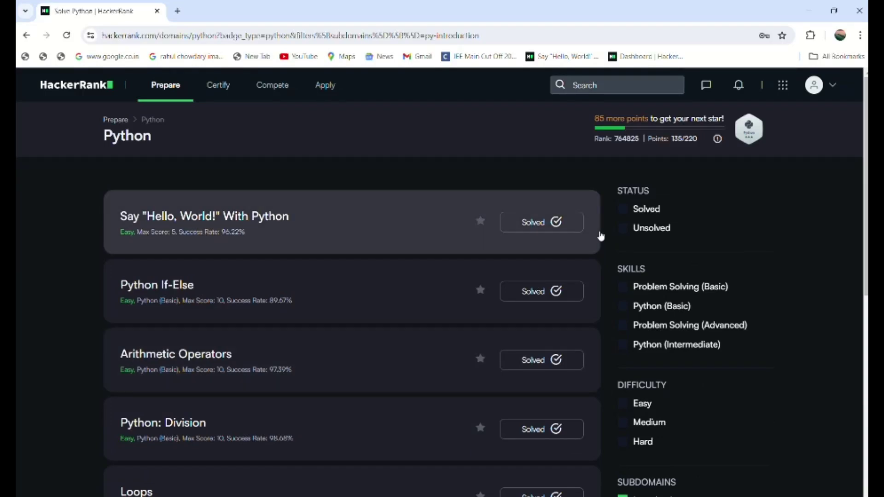
{"action": "scroll", "scroll_direction": "down", "scroll_amount": 3}
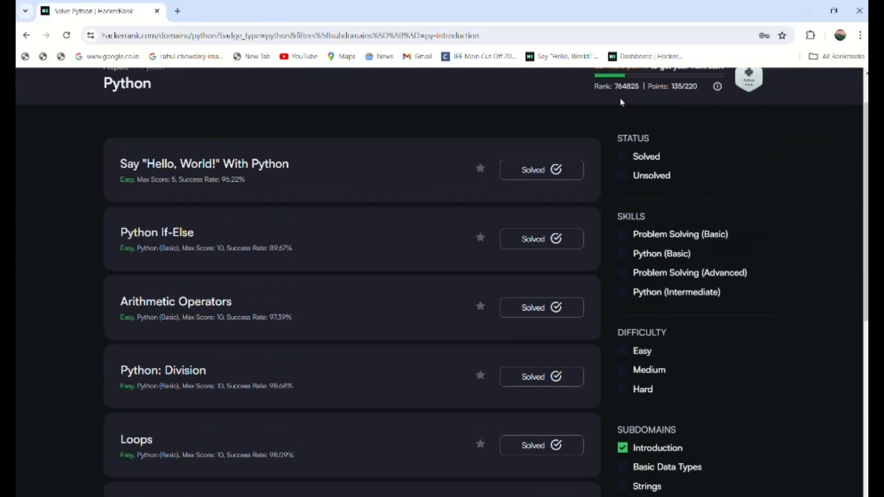
{"action": "scroll", "scroll_direction": "down", "scroll_amount": 3}
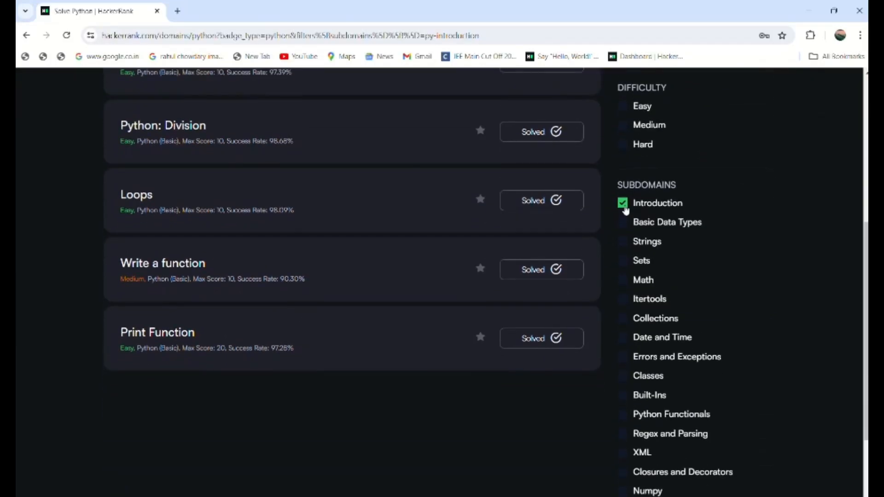
Clear the Introduction filter, re-tick Unsolved, and scroll through the unsolved Python challenges.
{"action": "left_click", "coordinate": [622, 203]}
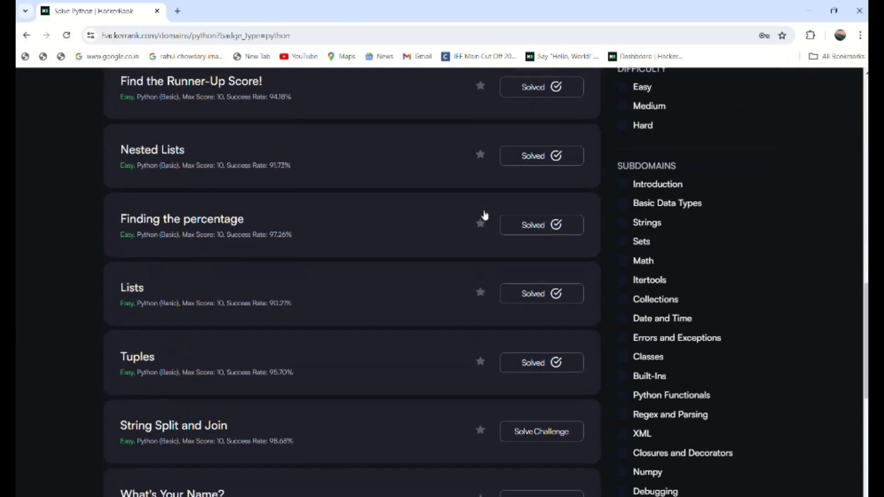
{"action": "scroll", "scroll_direction": "up", "scroll_amount": 3}
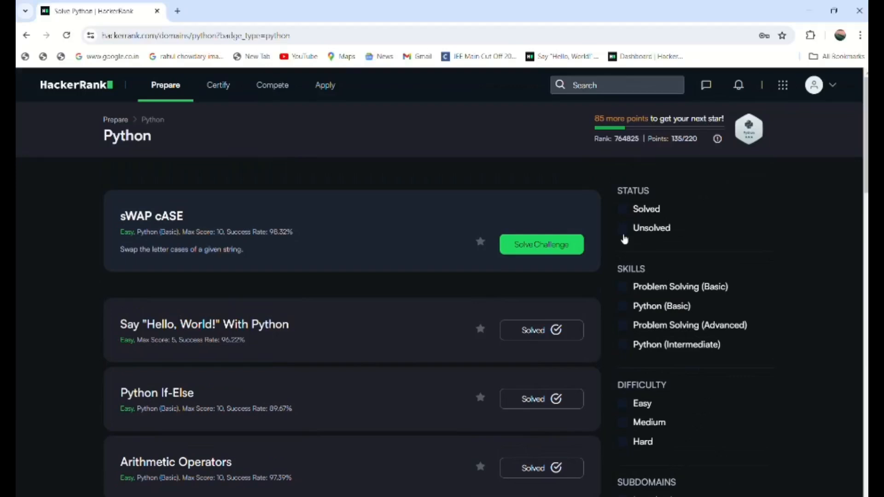
{"action": "left_click", "coordinate": [622, 228]}
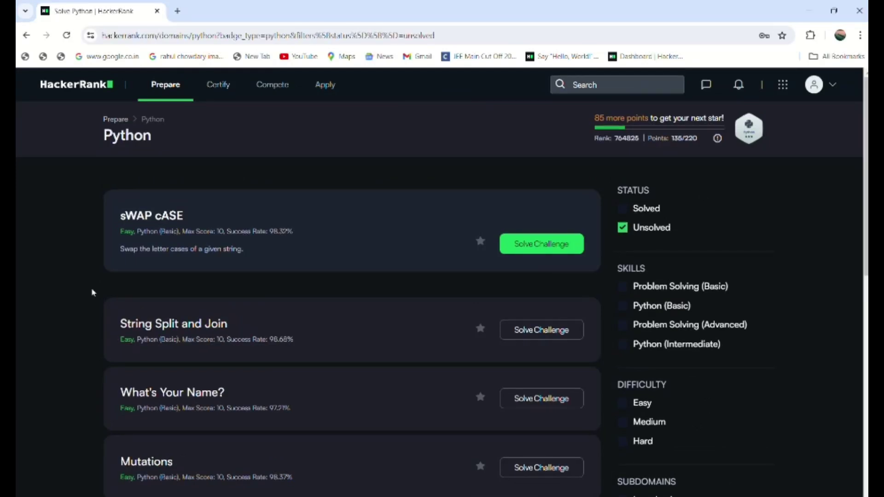
{"action": "scroll", "scroll_direction": "down", "scroll_amount": 3}
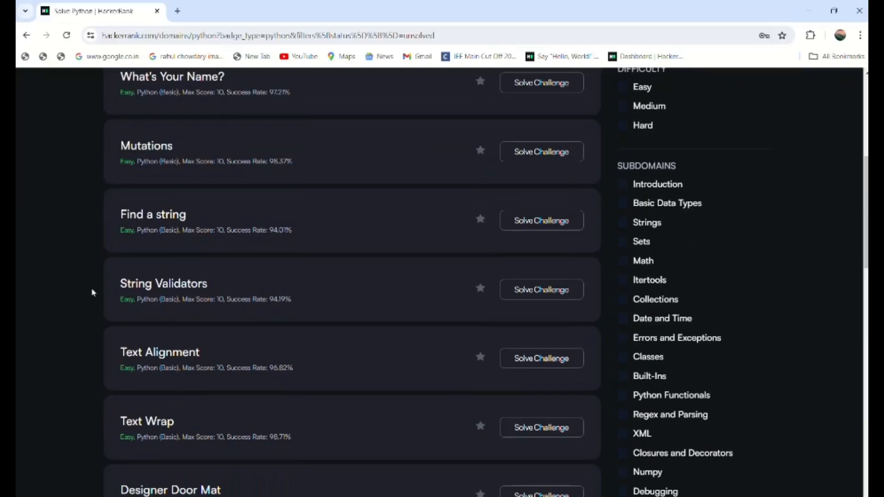
{"action": "scroll", "scroll_direction": "down", "scroll_amount": 3}
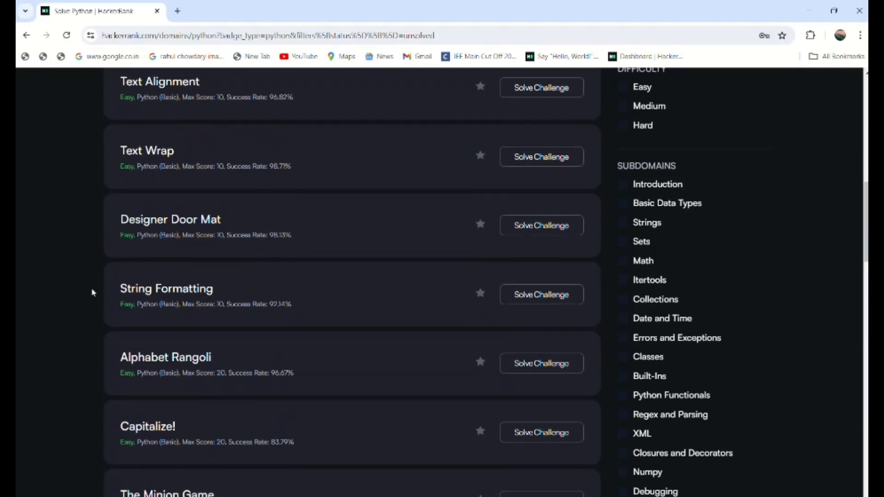
{"action": "scroll", "scroll_direction": "down", "scroll_amount": 3}
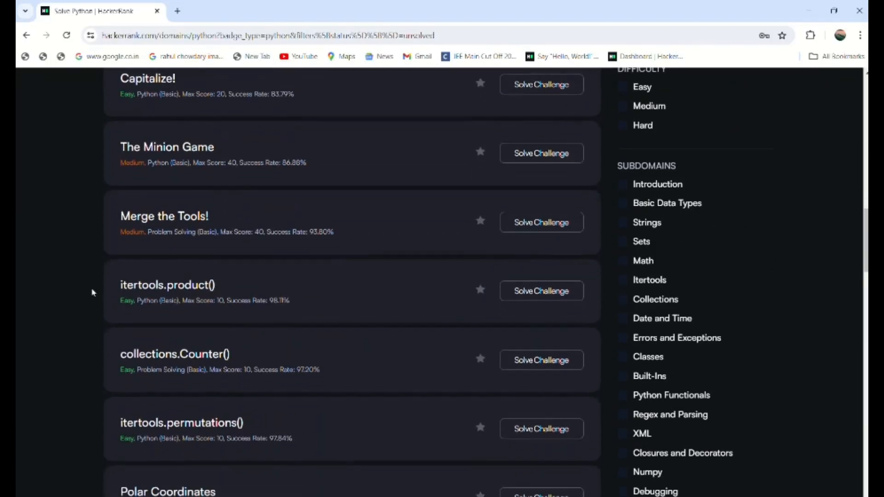
{"action": "scroll", "scroll_direction": "down", "scroll_amount": 3}
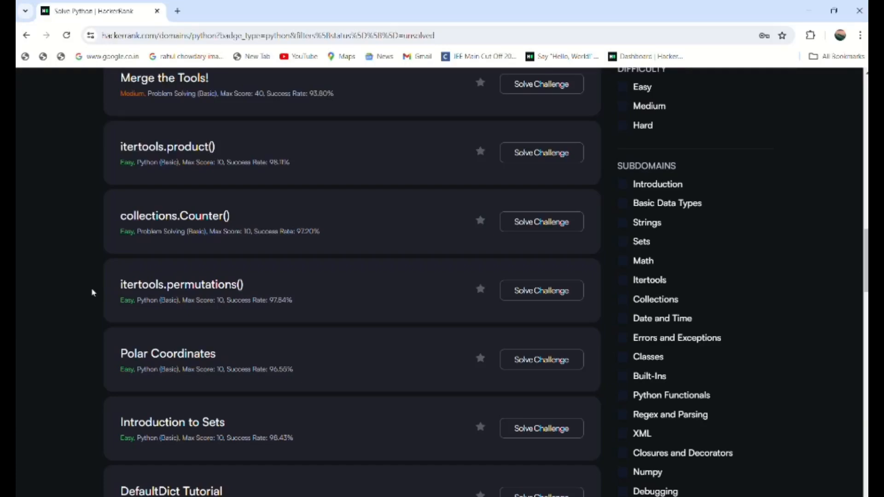
{"action": "scroll", "scroll_direction": "up", "scroll_amount": 3}
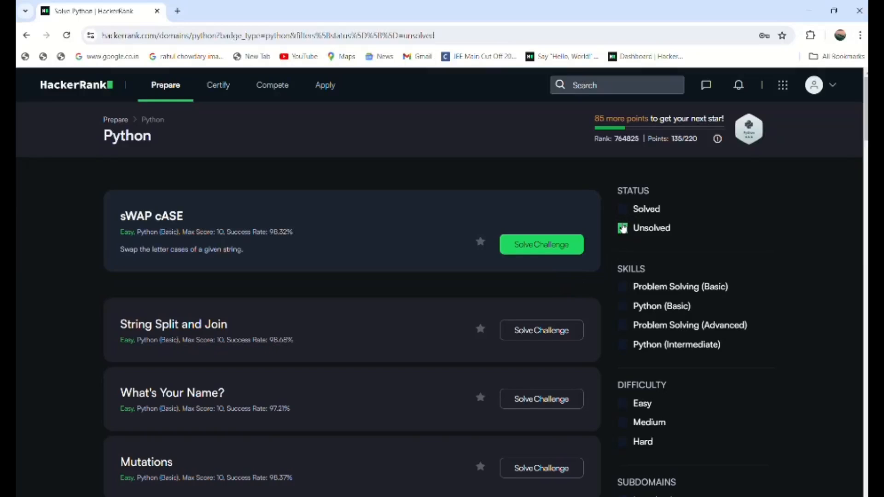
{"action": "scroll", "scroll_direction": "down", "scroll_amount": 3}
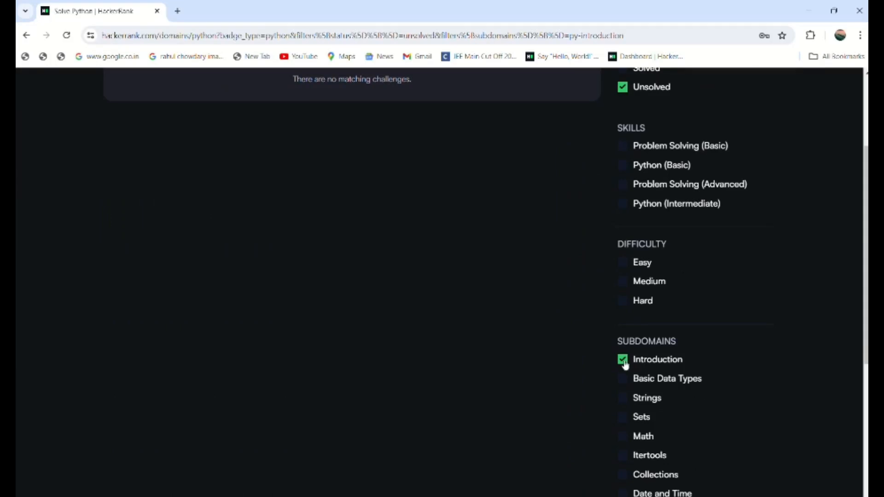
Tick the Basic Data Types and Strings subdomains and browse the filtered challenges.
{"action": "left_click", "coordinate": [623, 378]}
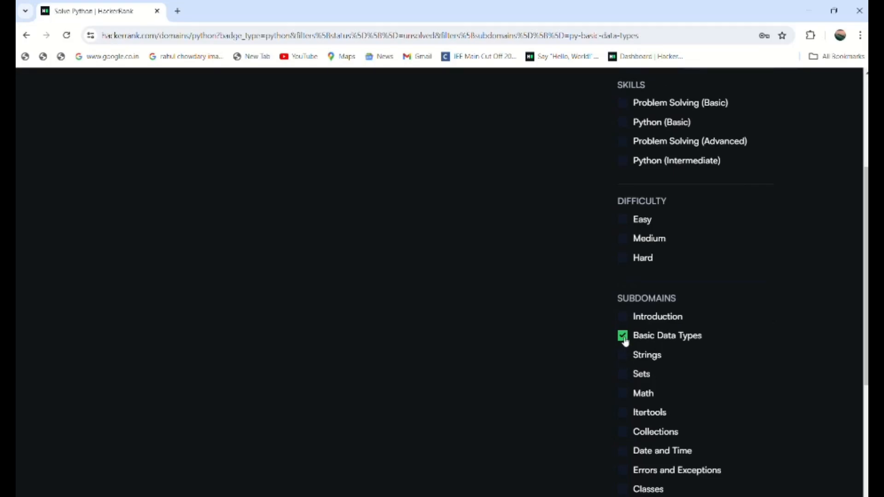
{"action": "left_click", "coordinate": [622, 354]}
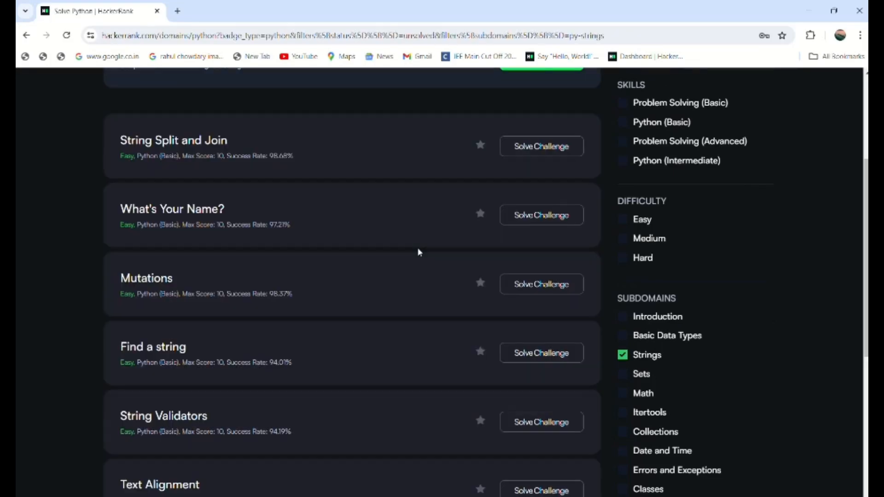
{"action": "scroll", "scroll_direction": "down", "scroll_amount": 3}
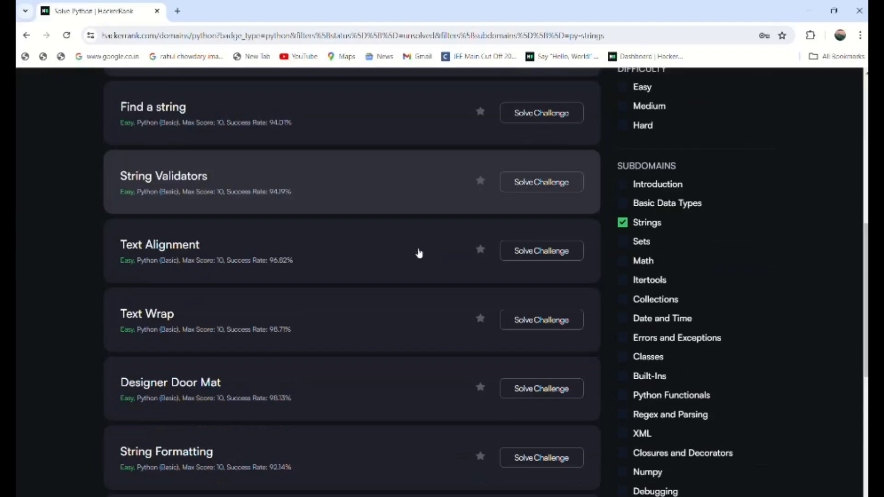
{"action": "scroll", "scroll_direction": "down", "scroll_amount": 3}
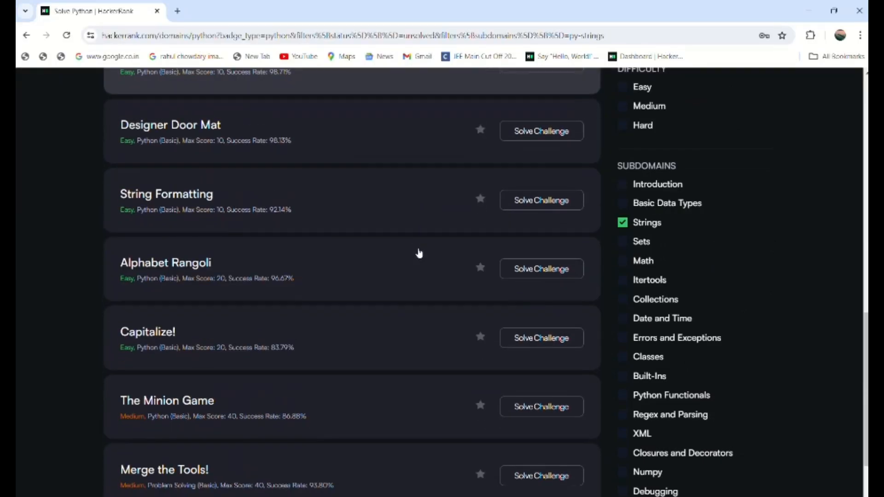
{"action": "scroll", "scroll_direction": "up", "scroll_amount": 3}
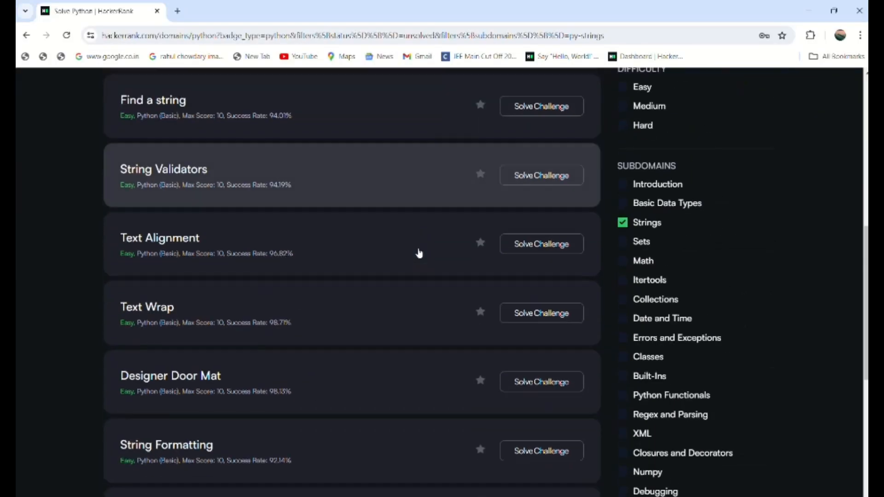
{"action": "scroll", "scroll_direction": "down", "scroll_amount": 3}
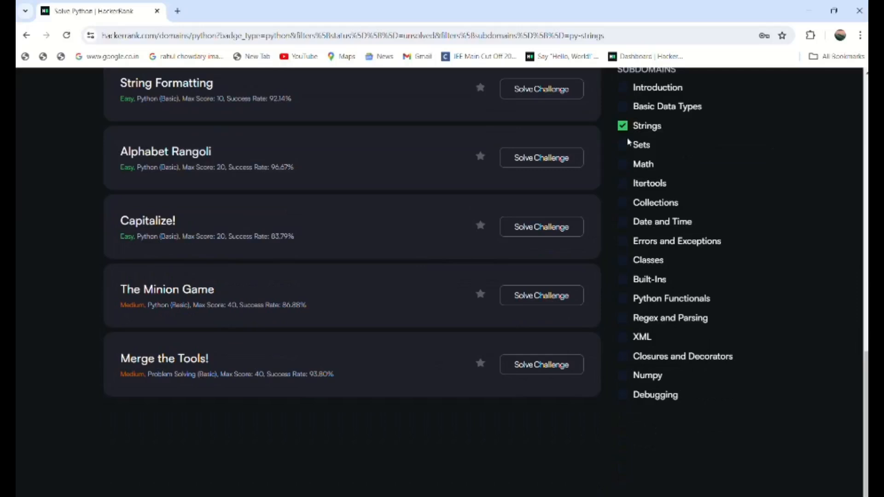
Swap the Strings filter for Sets, showing challenges like Set Mutations.
{"action": "left_click", "coordinate": [622, 125]}
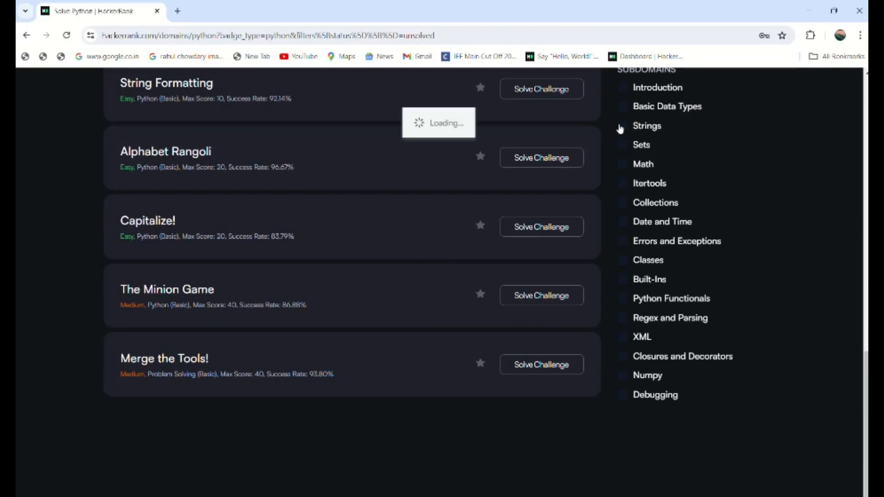
{"action": "scroll", "scroll_direction": "up", "scroll_amount": 3}
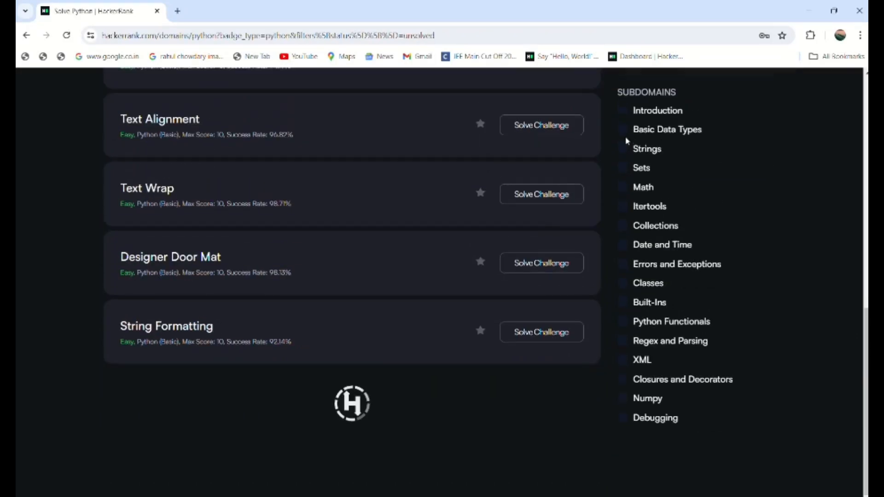
{"action": "scroll", "scroll_direction": "up", "scroll_amount": 3}
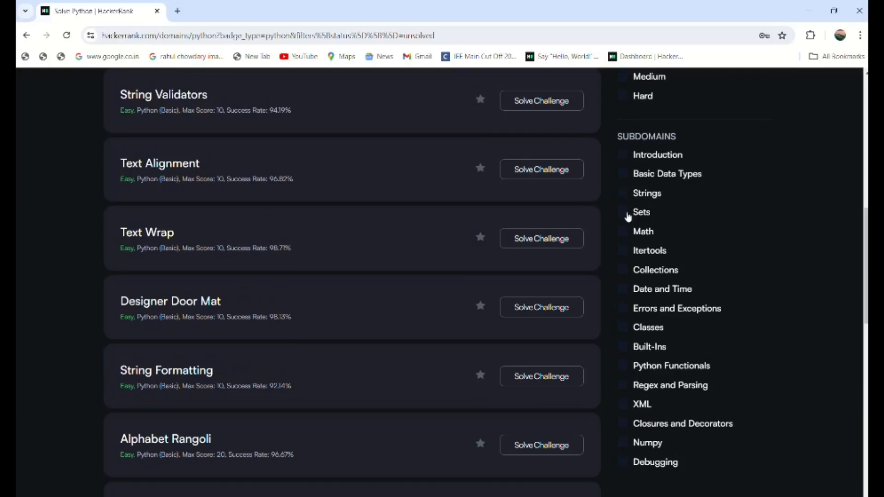
{"action": "left_click", "coordinate": [621, 212]}
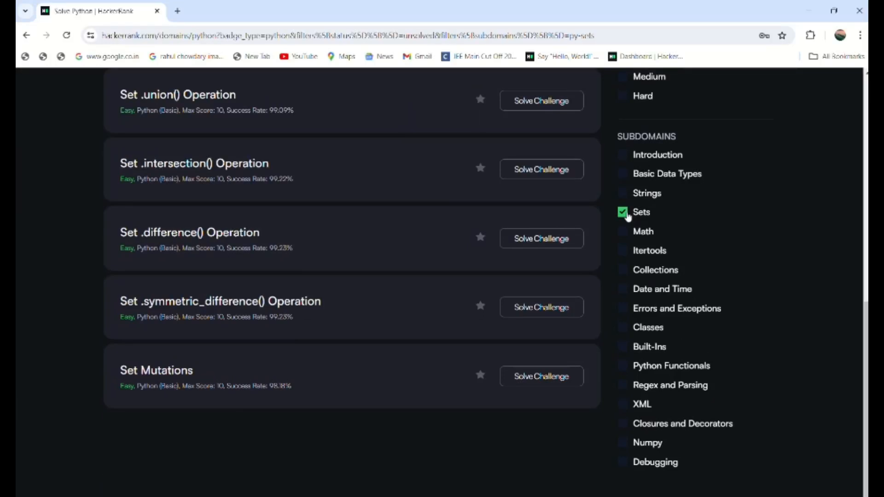
{"action": "mouse_move", "coordinate": [632, 294]}
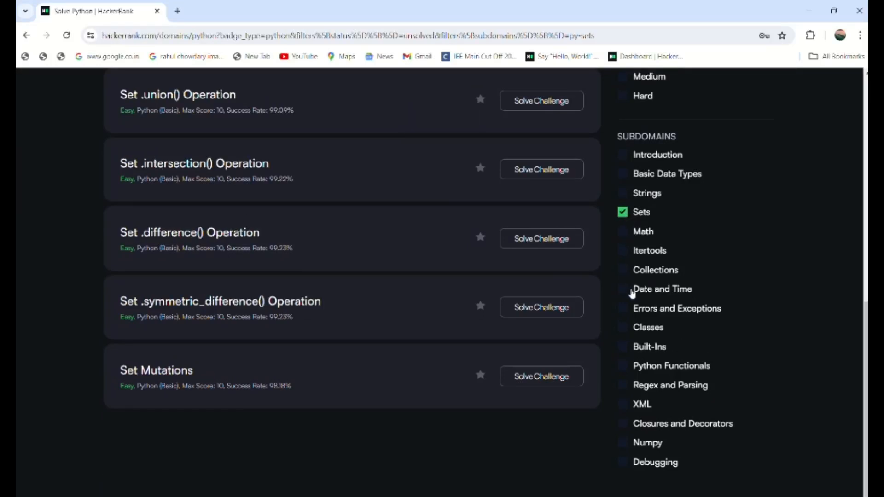
{"action": "mouse_move", "coordinate": [630, 213]}
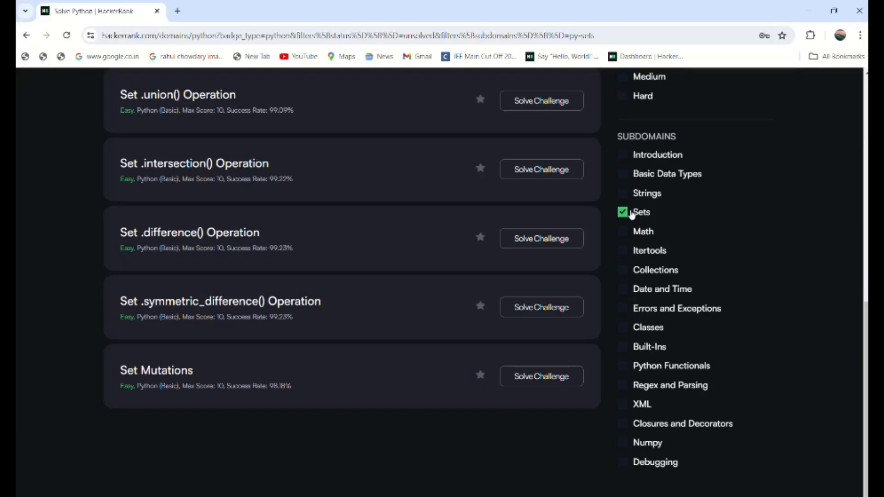
Untick the Sets subdomain, bringing back string challenges like String Validators.
{"action": "left_click", "coordinate": [622, 212]}
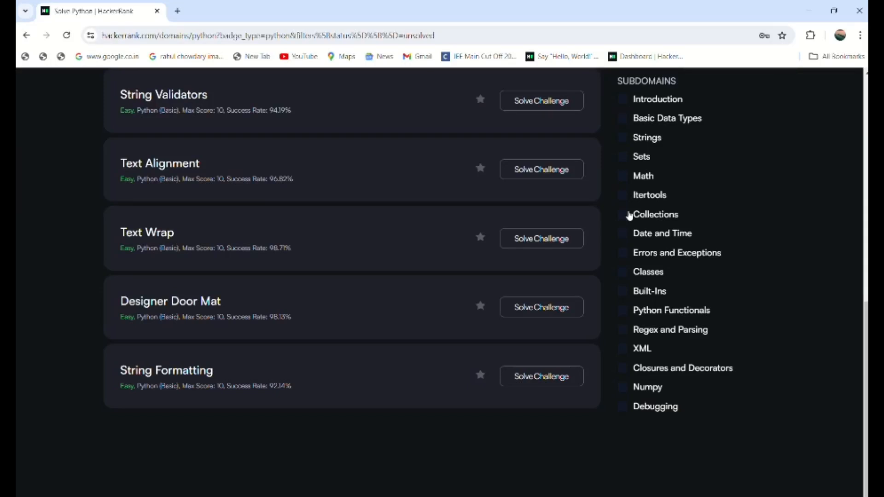
{"action": "mouse_move", "coordinate": [767, 254]}
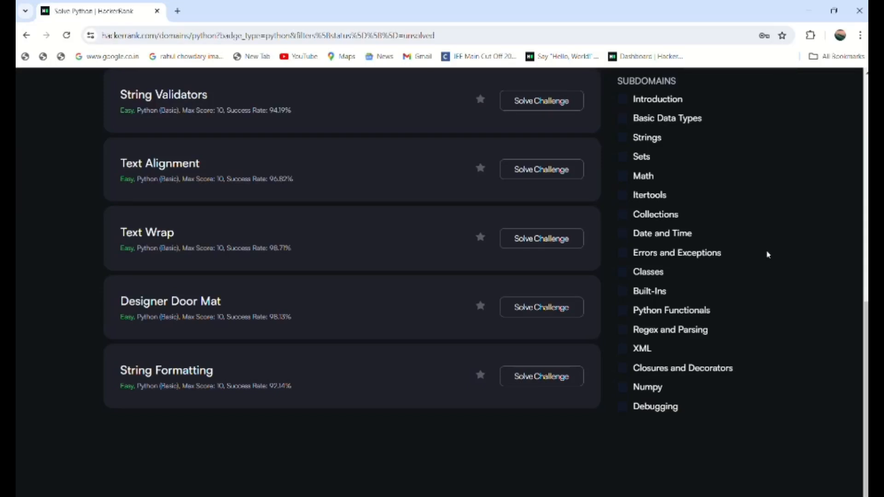
{"action": "mouse_move", "coordinate": [630, 277]}
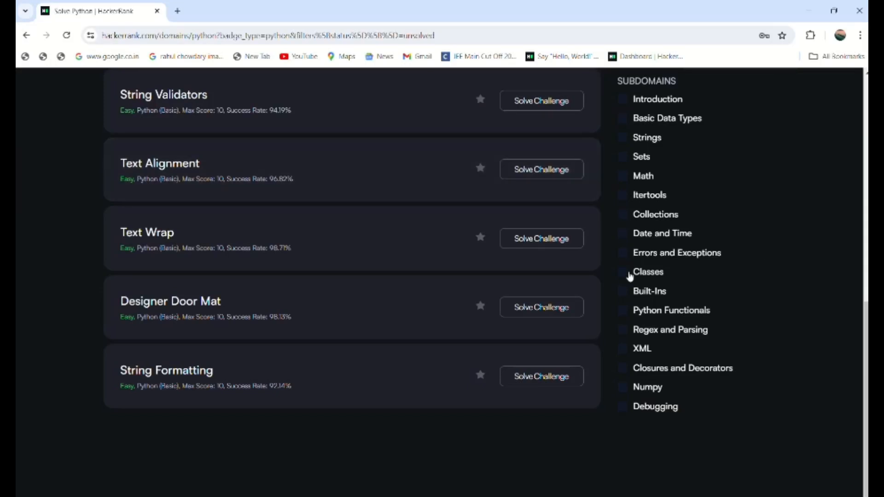
{"action": "mouse_move", "coordinate": [646, 203]}
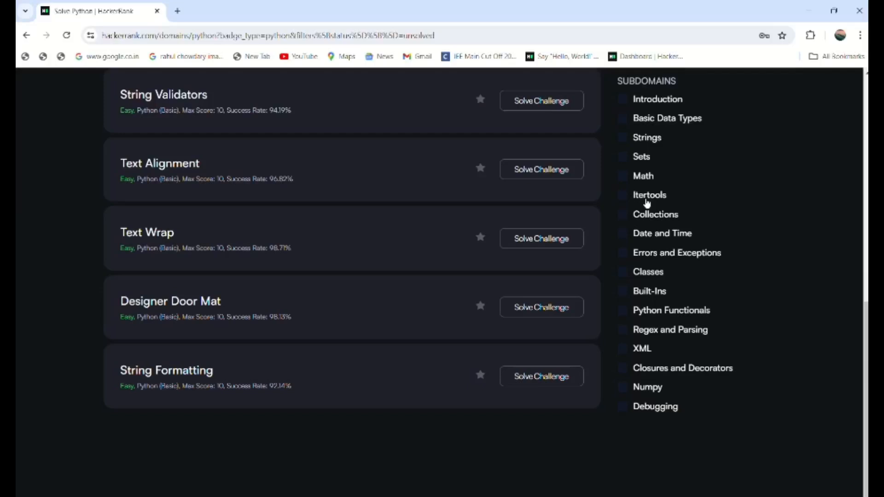
{"action": "mouse_move", "coordinate": [655, 141]}
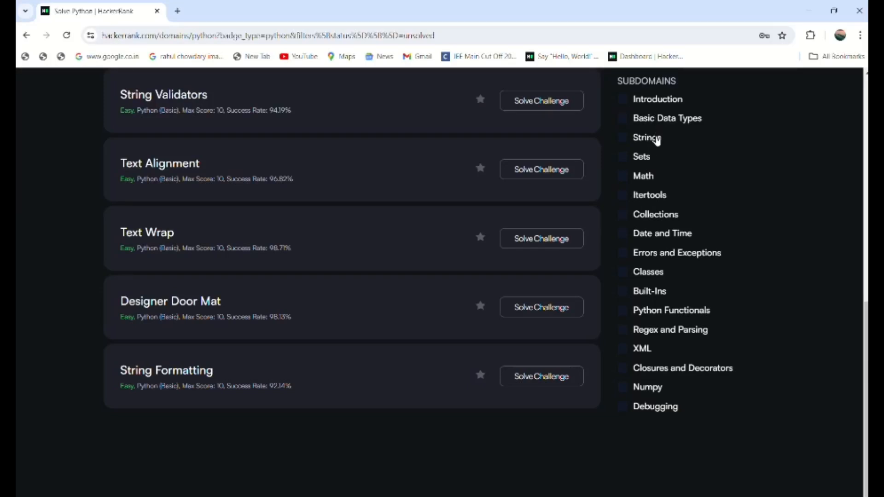
{"action": "mouse_move", "coordinate": [657, 216]}
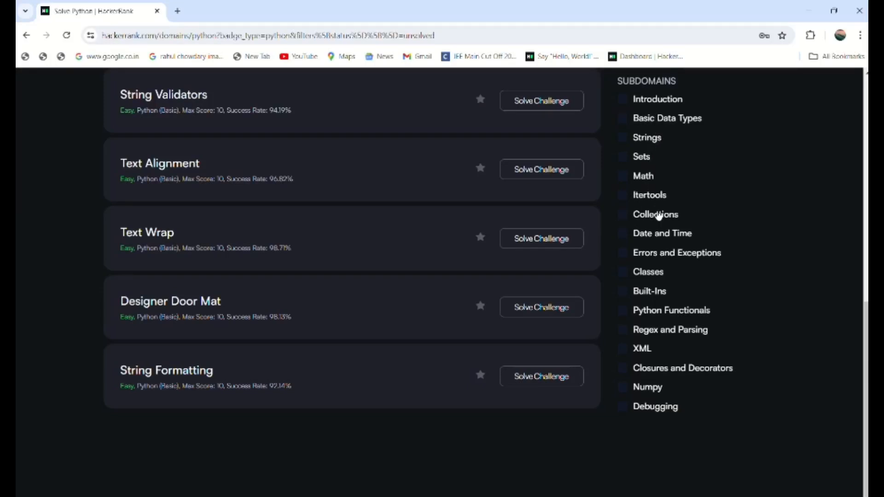
{"action": "mouse_move", "coordinate": [653, 261]}
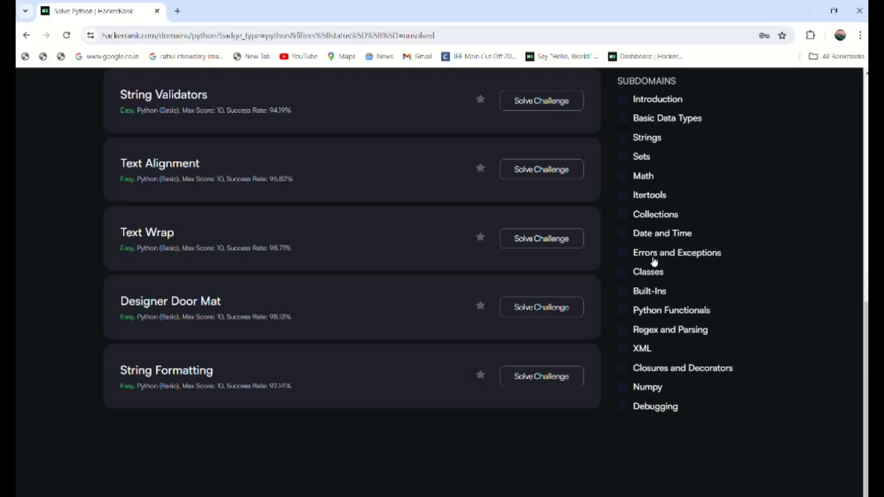
{"action": "mouse_move", "coordinate": [626, 279]}
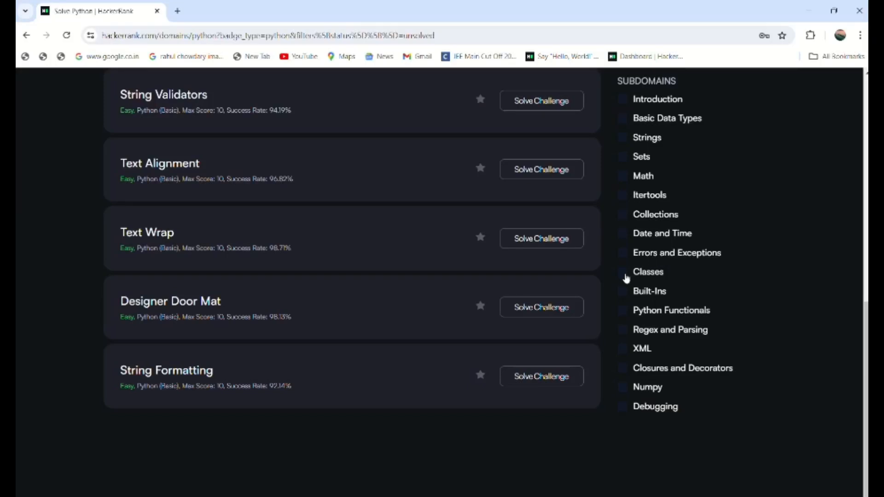
{"action": "mouse_move", "coordinate": [625, 297]}
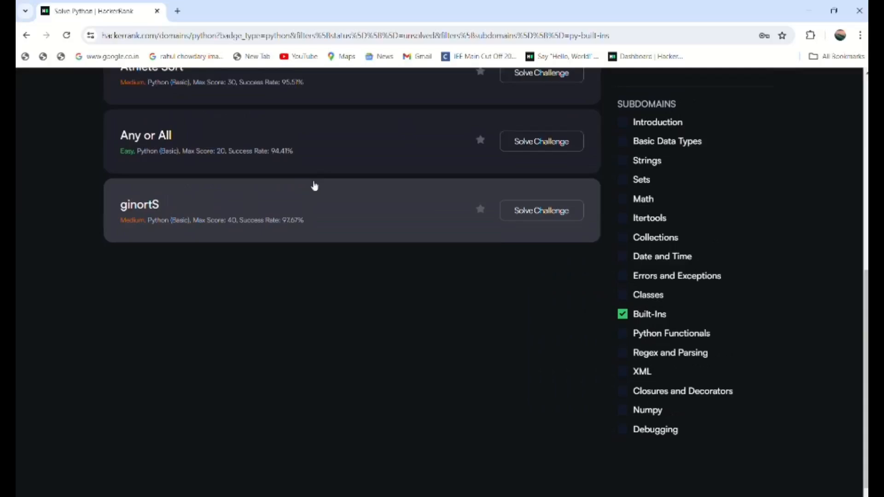
Tick Python Functionals and Regex and Parsing, leaving only Regex and Parsing checked.
{"action": "scroll", "scroll_direction": "up", "scroll_amount": 3}
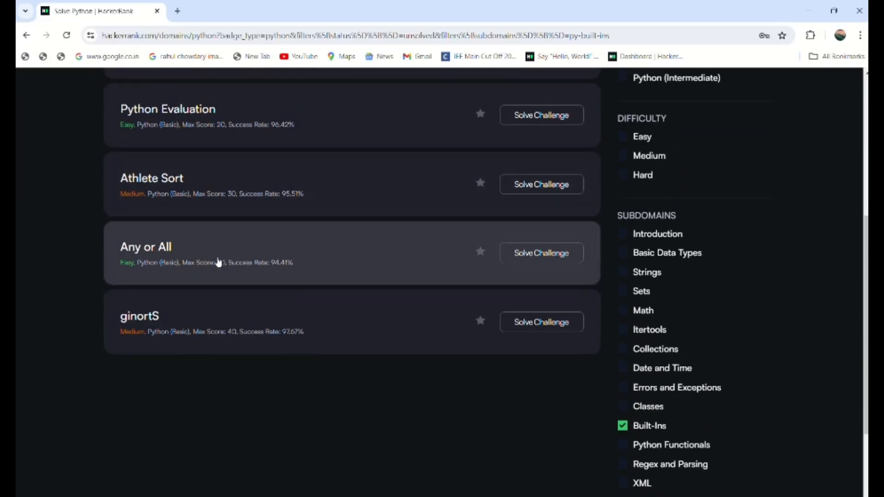
{"action": "scroll", "scroll_direction": "up", "scroll_amount": 3}
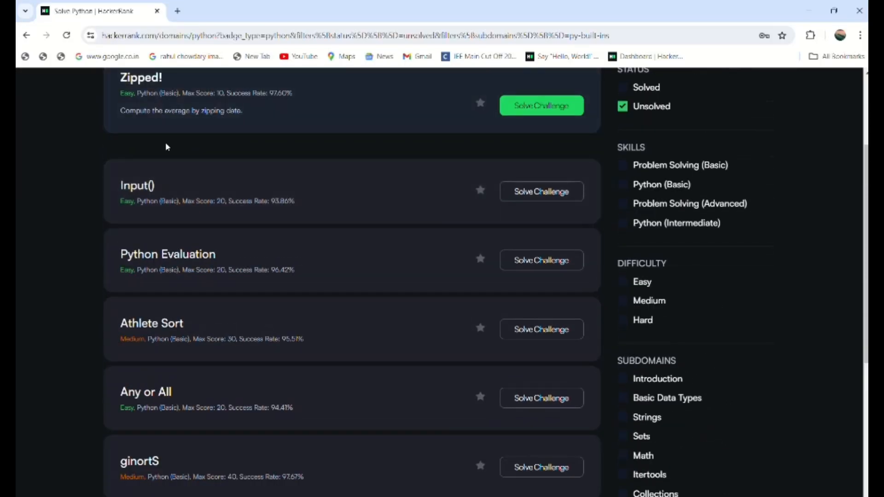
{"action": "scroll", "scroll_direction": "down", "scroll_amount": 3}
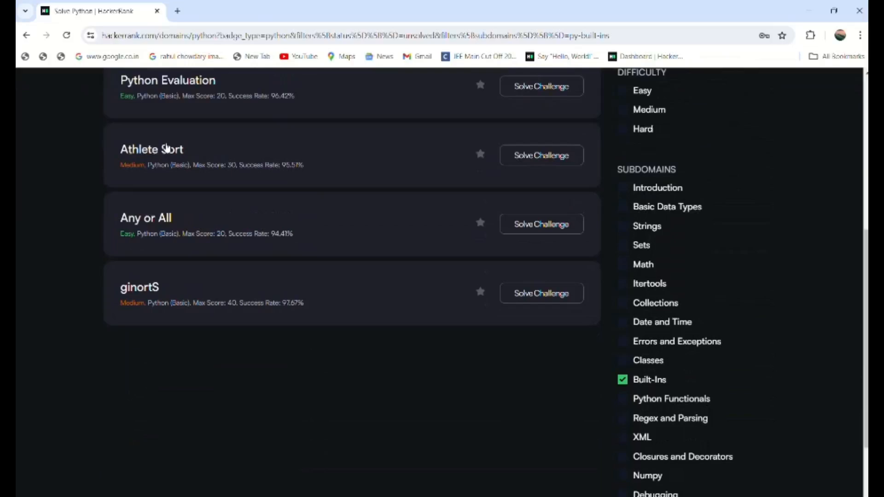
{"action": "scroll", "scroll_direction": "down", "scroll_amount": 3}
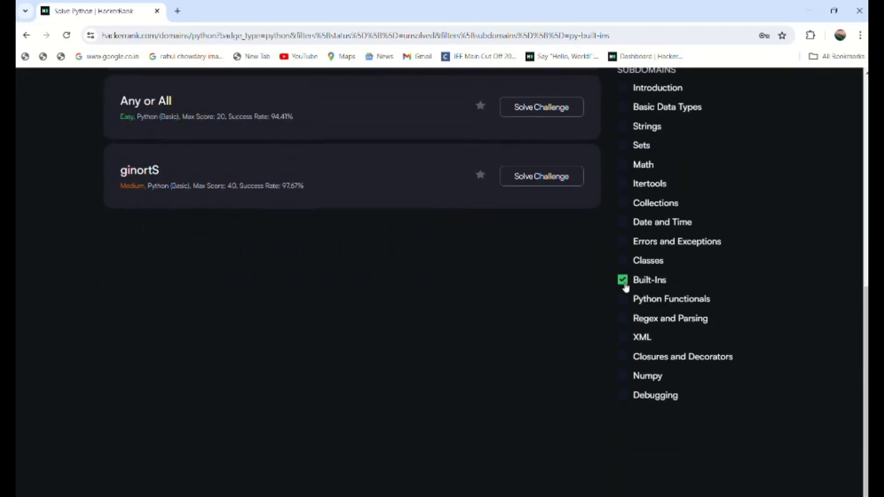
{"action": "left_click", "coordinate": [622, 299]}
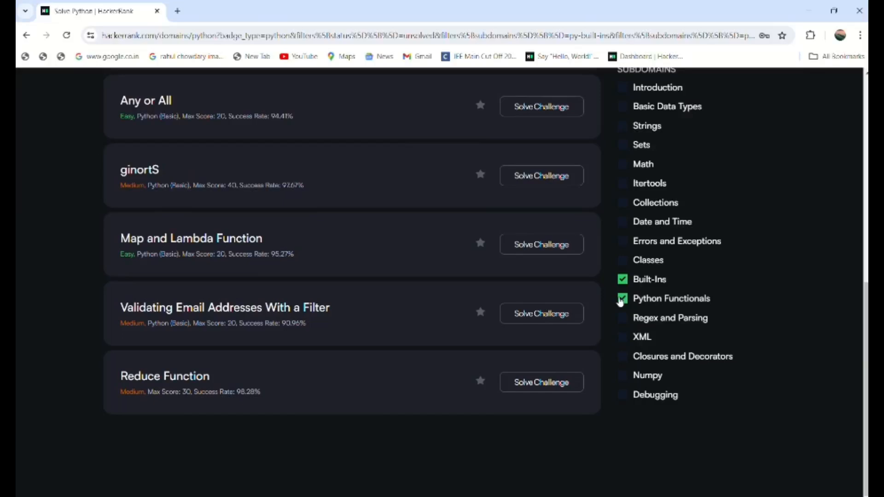
{"action": "left_click", "coordinate": [623, 298]}
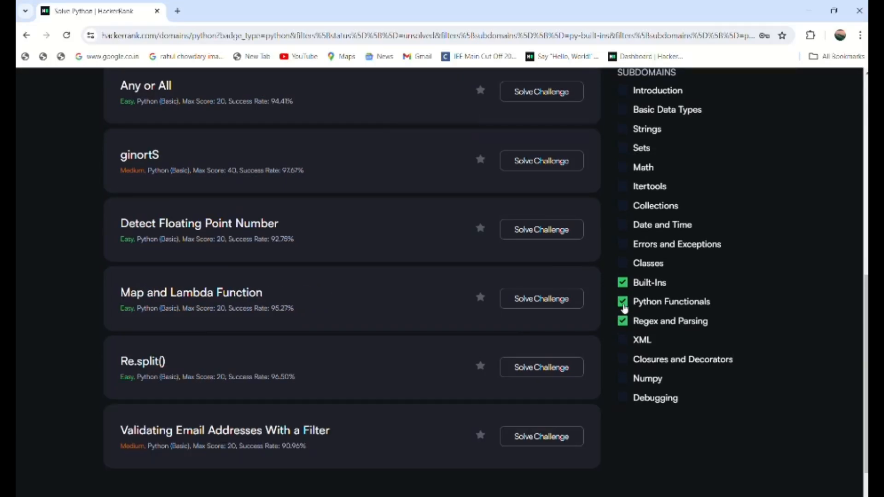
{"action": "left_click", "coordinate": [622, 301]}
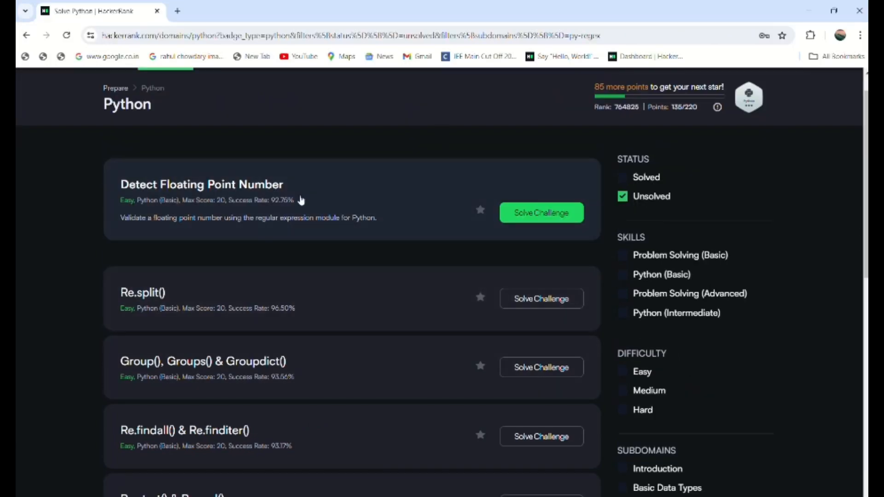
Scroll the Regex and Parsing challenge list down to Matrix Script, then open a new browser tab.
{"action": "scroll", "scroll_direction": "down", "scroll_amount": 3}
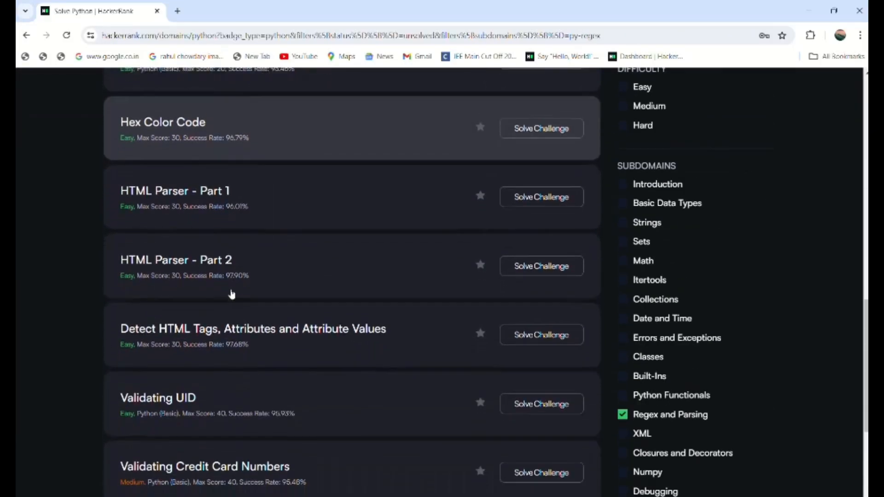
{"action": "scroll", "scroll_direction": "down", "scroll_amount": 3}
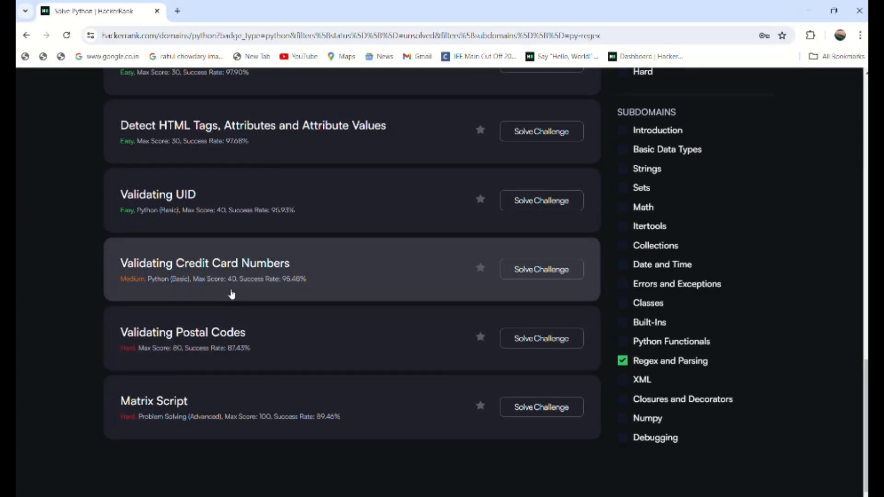
{"action": "scroll", "scroll_direction": "up", "scroll_amount": 3}
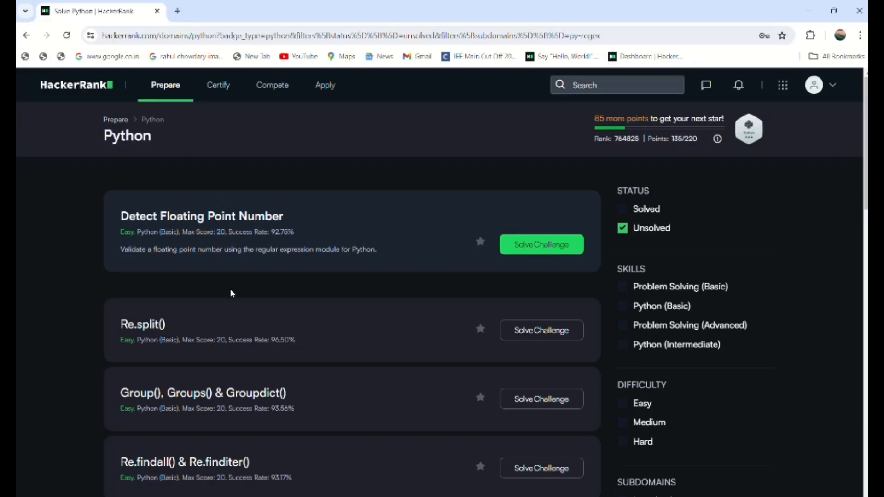
{"action": "scroll", "scroll_direction": "down", "scroll_amount": 3}
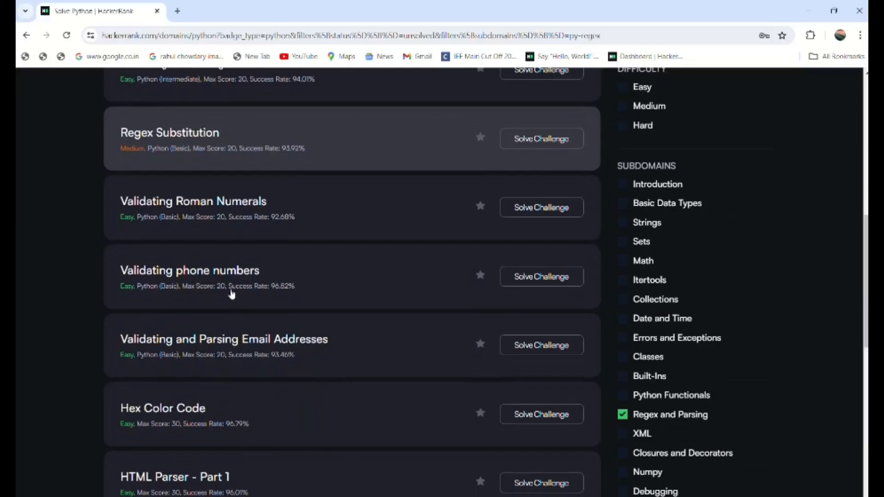
{"action": "scroll", "scroll_direction": "down", "scroll_amount": 3}
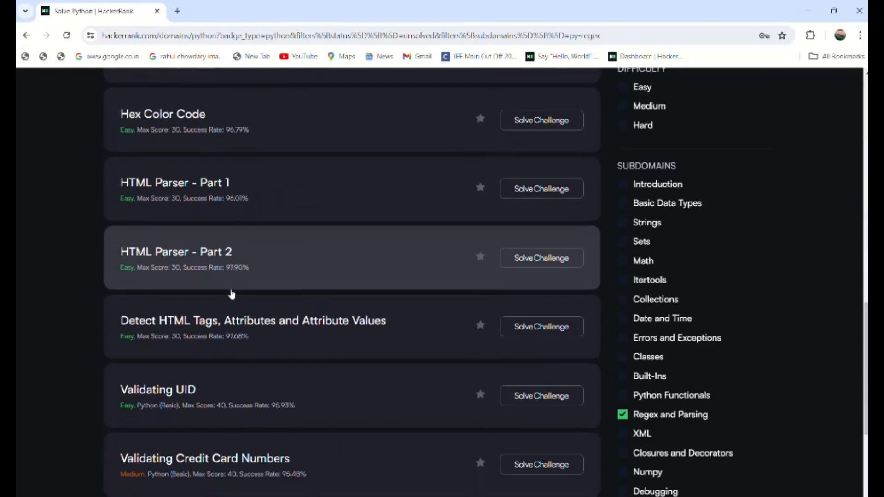
{"action": "scroll", "scroll_direction": "down", "scroll_amount": 3}
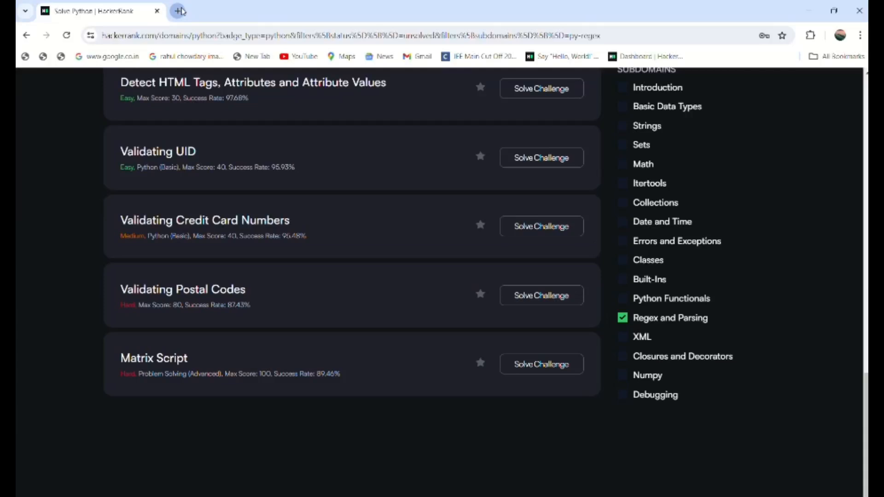
{"action": "left_click", "coordinate": [178, 10]}
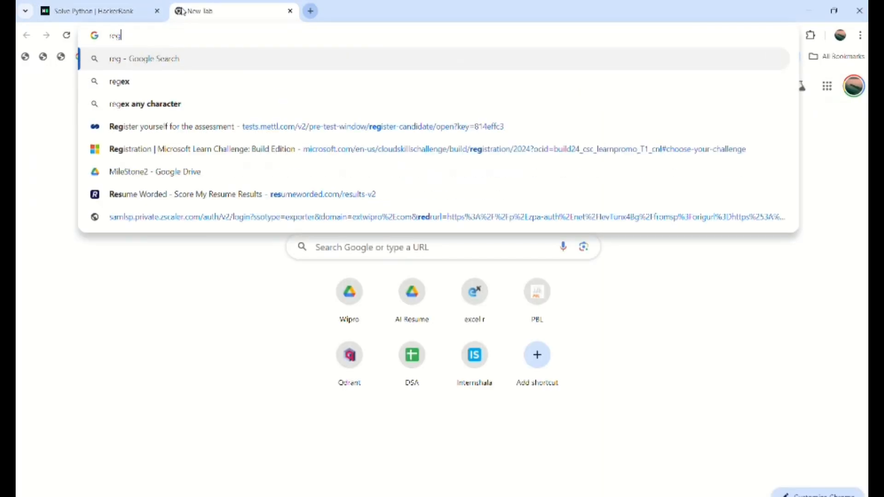
Search for regex101, visit regex101.com and click its expression field, then close that tab.
{"action": "type", "text": "ex101"}
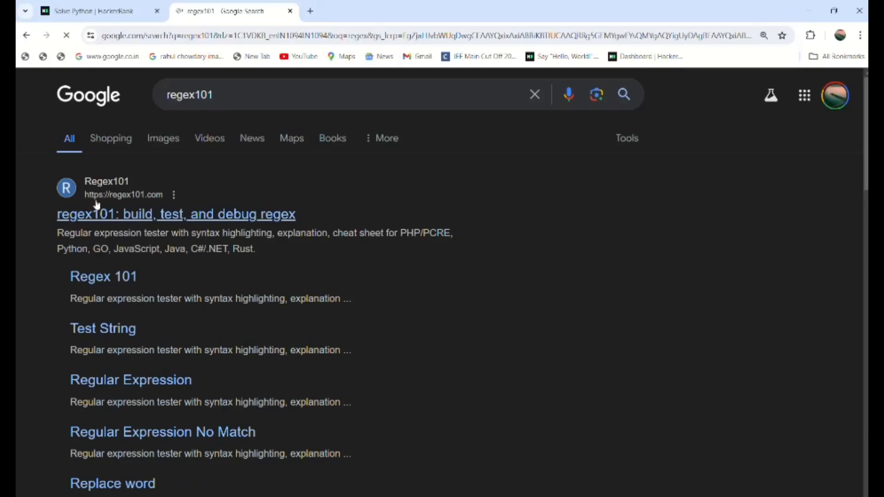
{"action": "left_click", "coordinate": [175, 214]}
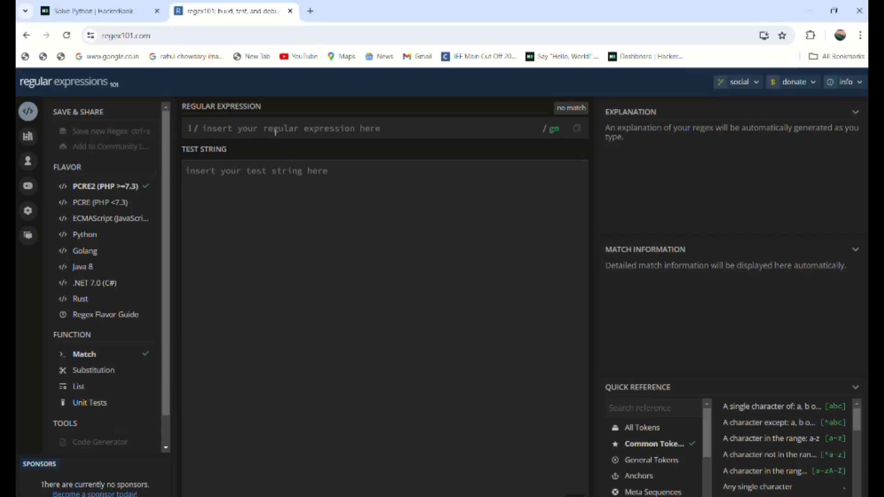
{"action": "left_click", "coordinate": [302, 209]}
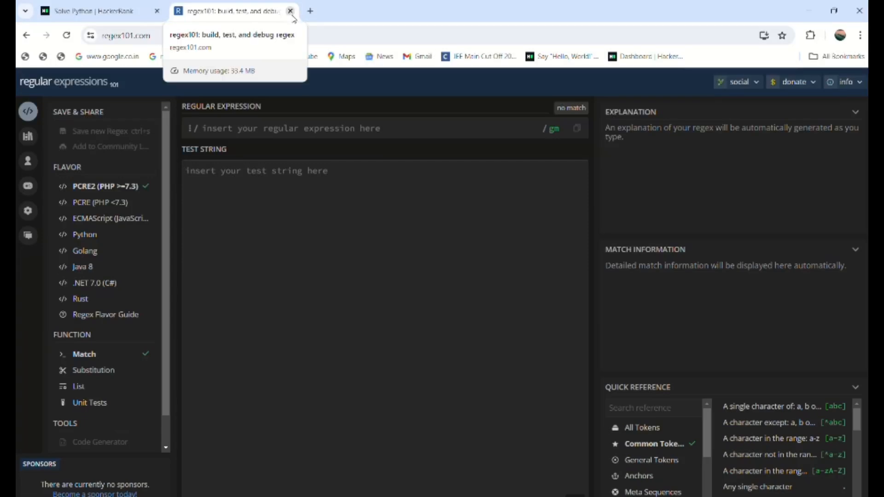
{"action": "left_click", "coordinate": [289, 11]}
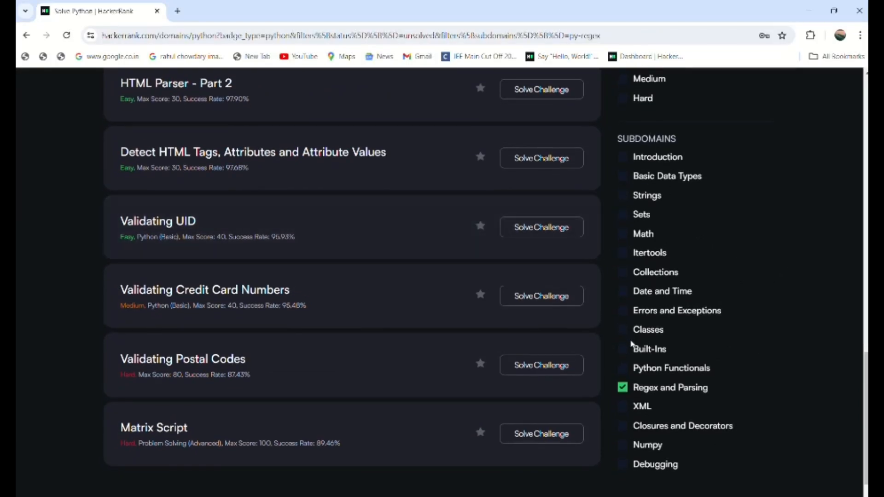
{"action": "mouse_move", "coordinate": [670, 297]}
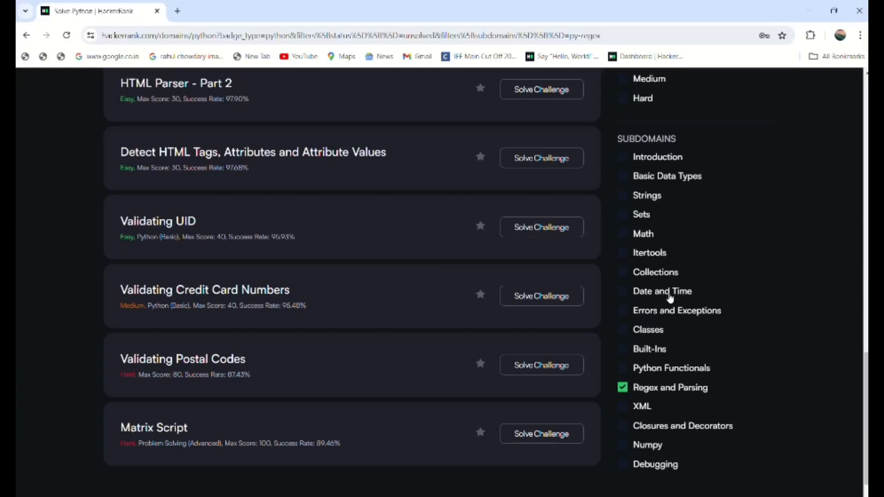
{"action": "mouse_move", "coordinate": [784, 256]}
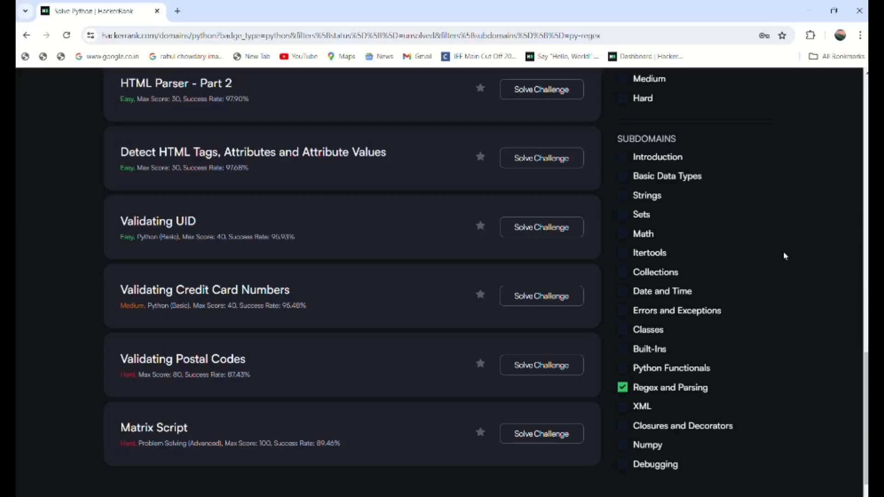
{"action": "mouse_move", "coordinate": [621, 397]}
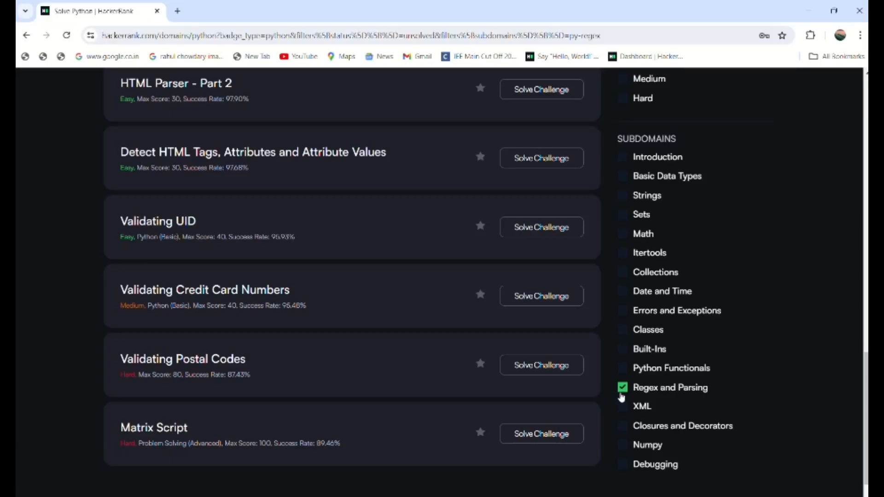
Remove the Regex and Parsing filter, browse all Python challenges, and go to the Leaderboard via the avatar menu.
{"action": "left_click", "coordinate": [623, 387]}
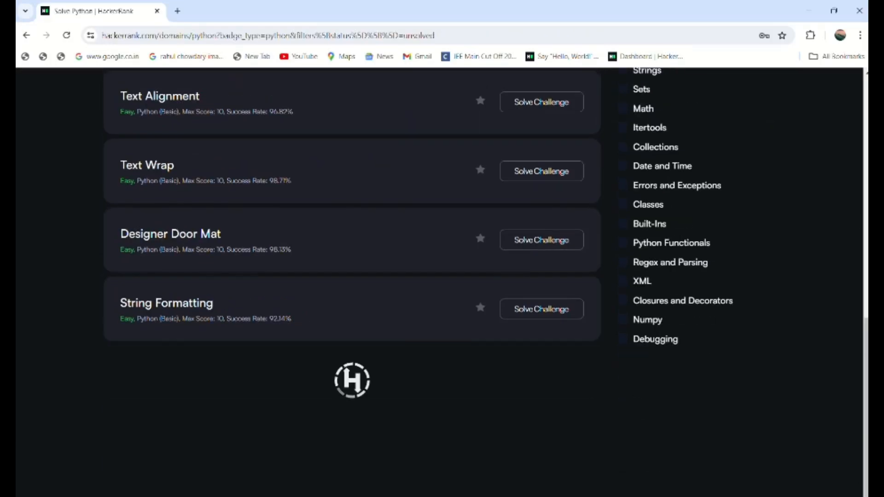
{"action": "scroll", "scroll_direction": "up", "scroll_amount": 3}
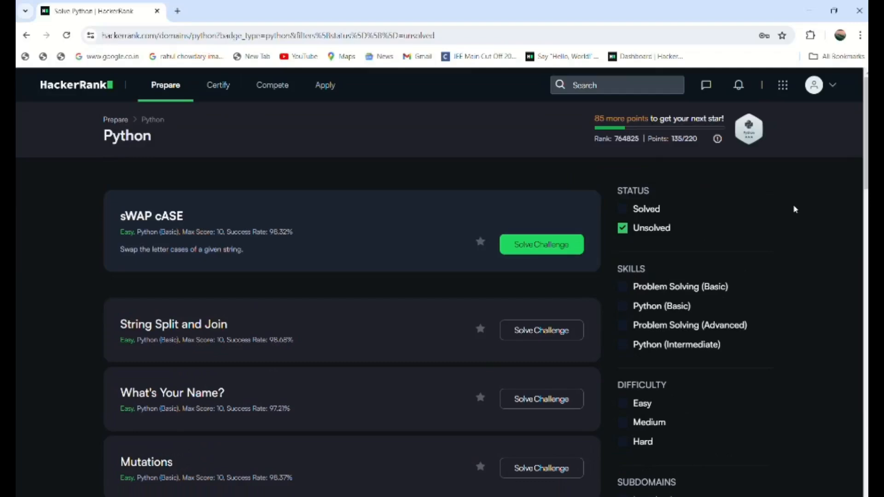
{"action": "scroll", "scroll_direction": "down", "scroll_amount": 3}
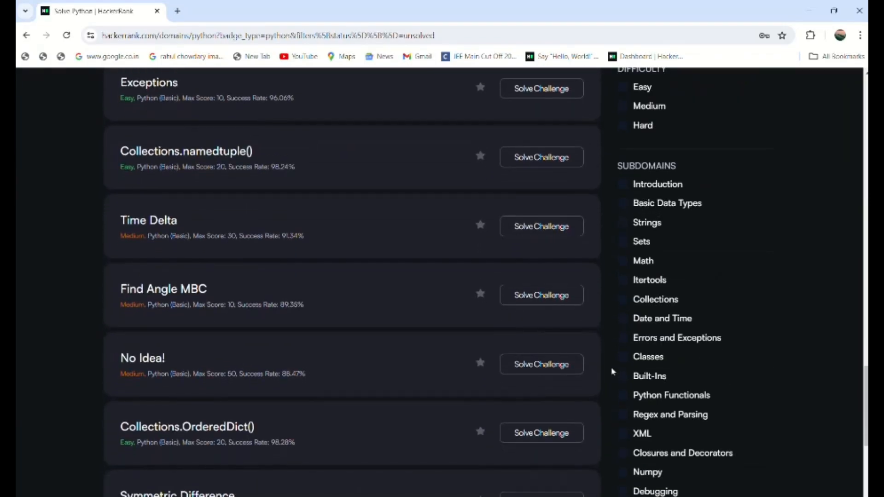
{"action": "scroll", "scroll_direction": "up", "scroll_amount": 3}
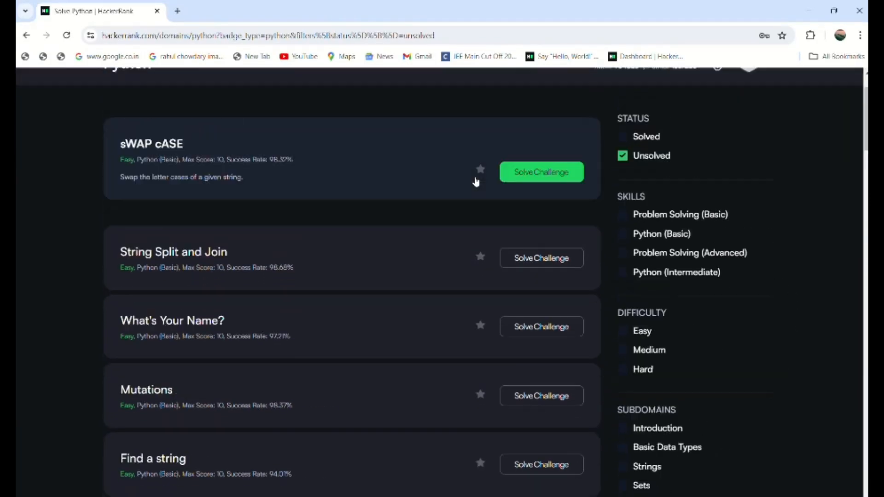
{"action": "scroll", "scroll_direction": "up", "scroll_amount": 3}
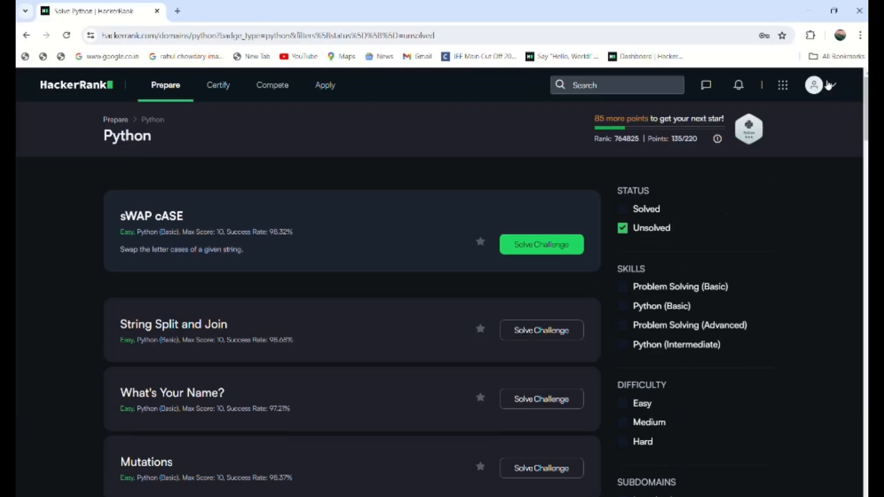
{"action": "left_click", "coordinate": [813, 85]}
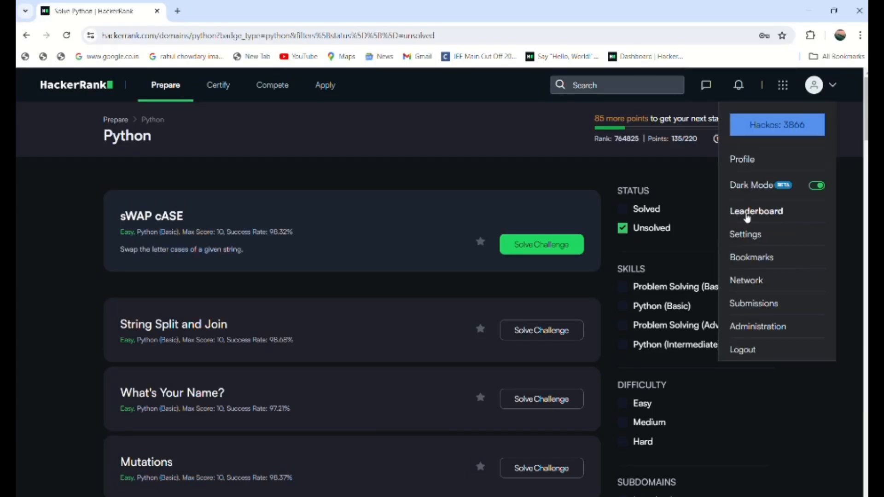
{"action": "left_click", "coordinate": [755, 210]}
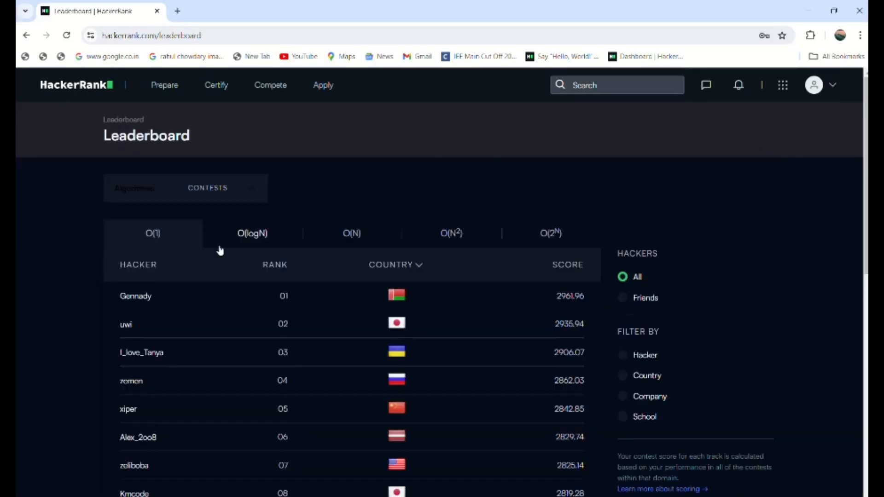
Switch the leaderboard to the Python practice track and highlight your own rank, 764828.
{"action": "scroll", "scroll_direction": "down", "scroll_amount": 3}
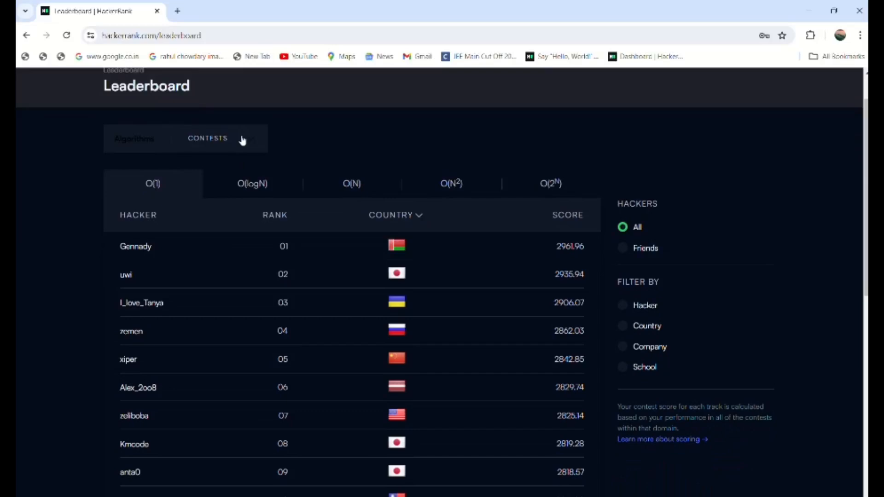
{"action": "left_click", "coordinate": [207, 138]}
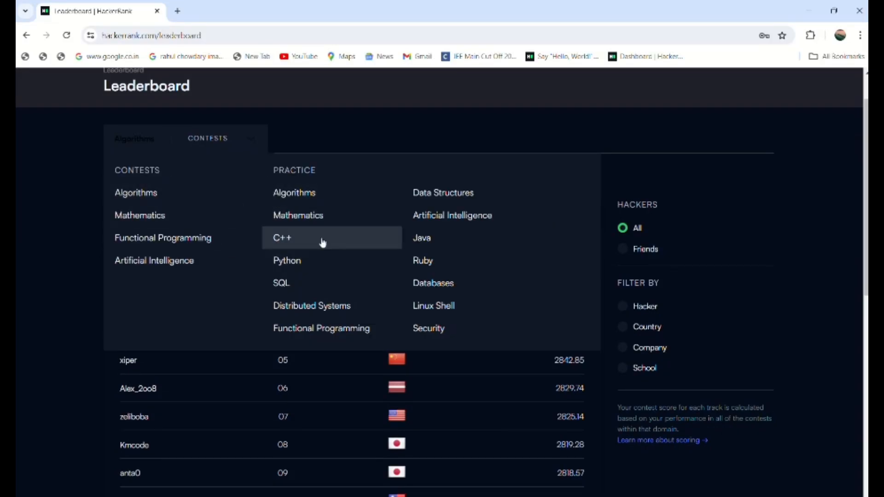
{"action": "mouse_move", "coordinate": [352, 227]}
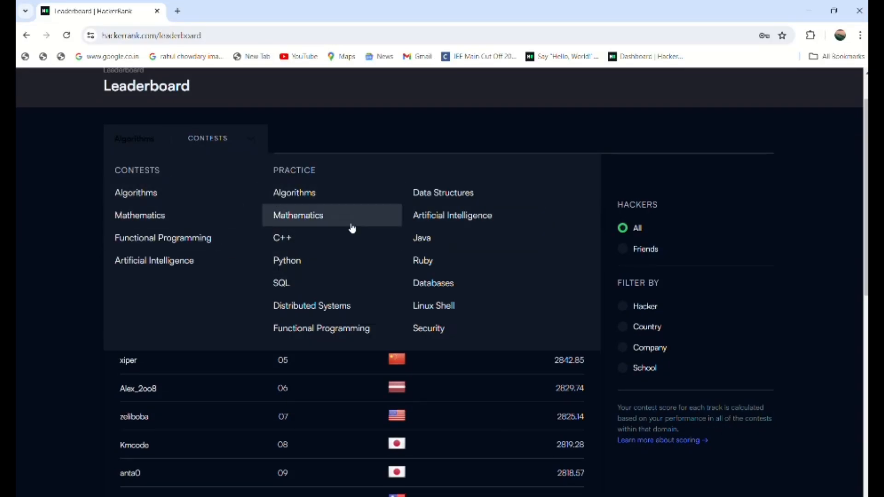
{"action": "left_click", "coordinate": [286, 259]}
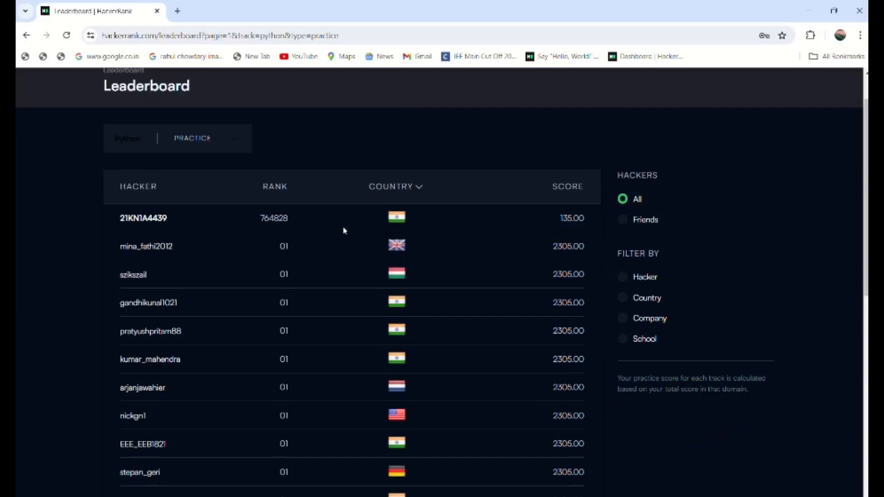
{"action": "double_click", "coordinate": [273, 218]}
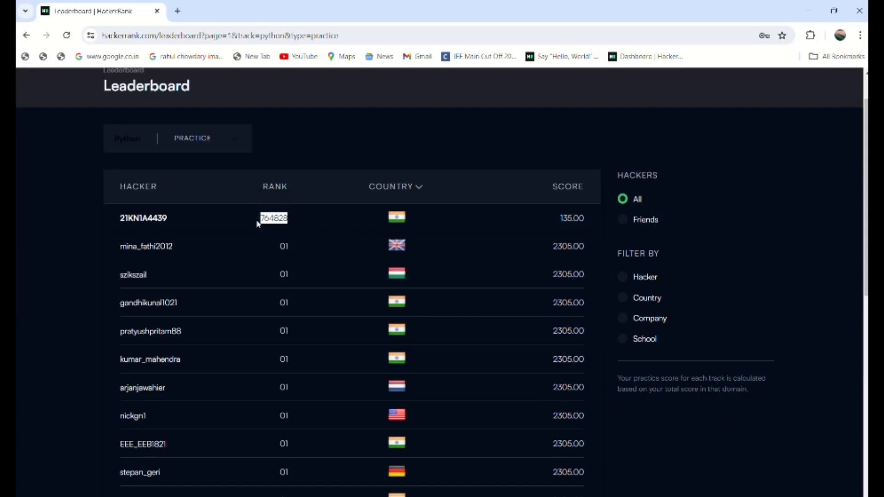
{"action": "mouse_move", "coordinate": [273, 232]}
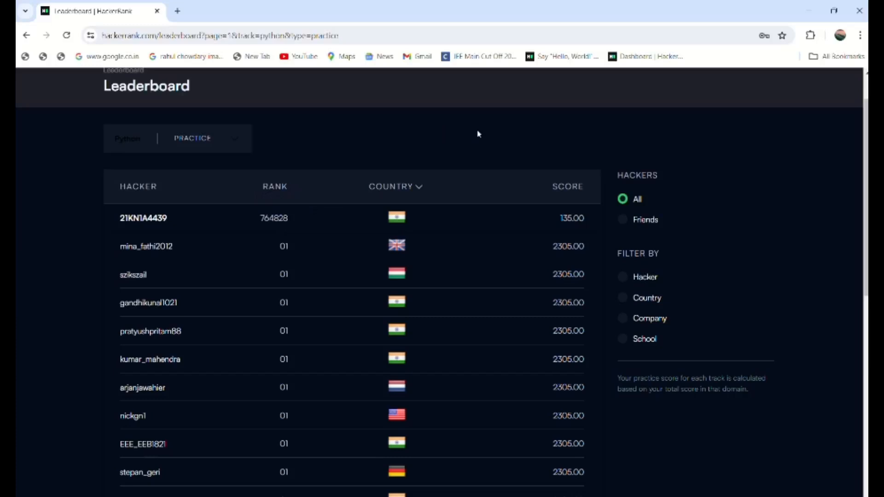
{"action": "mouse_move", "coordinate": [278, 238]}
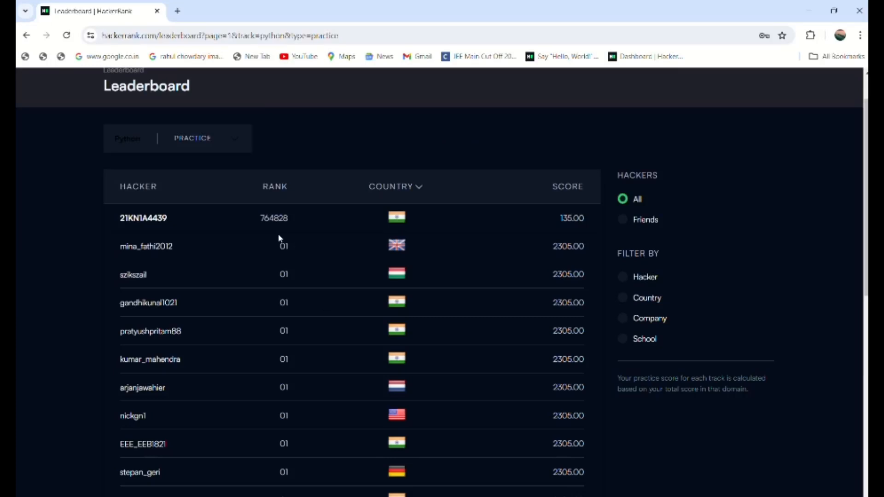
Page the Python leaderboard to page 5, then return to the Prepare dashboard.
{"action": "scroll", "scroll_direction": "down", "scroll_amount": 3}
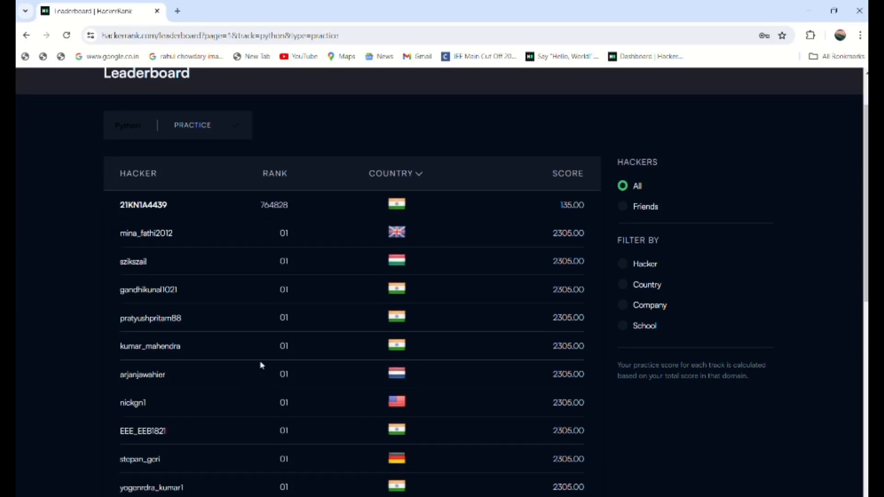
{"action": "scroll", "scroll_direction": "down", "scroll_amount": 3}
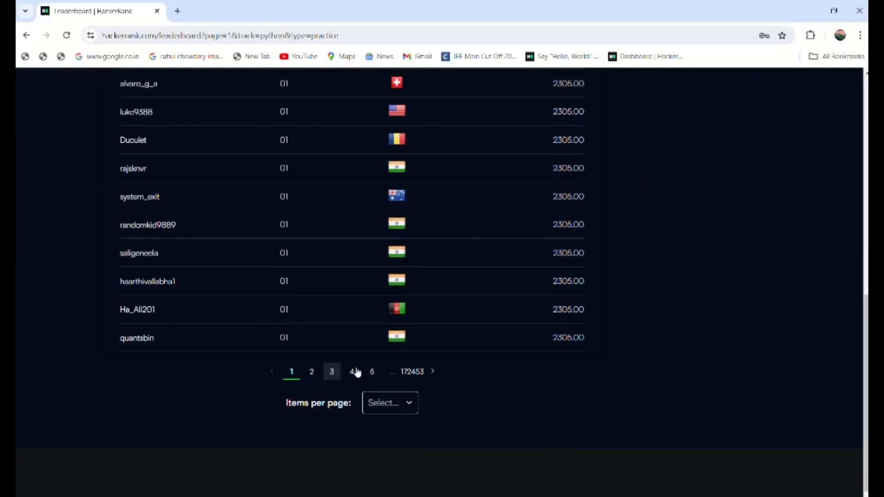
{"action": "scroll", "scroll_direction": "up", "scroll_amount": 3}
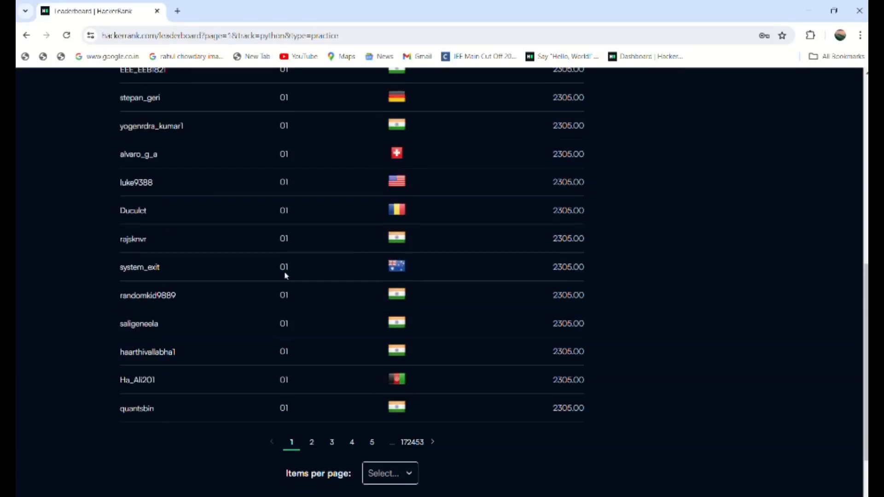
{"action": "scroll", "scroll_direction": "down", "scroll_amount": 3}
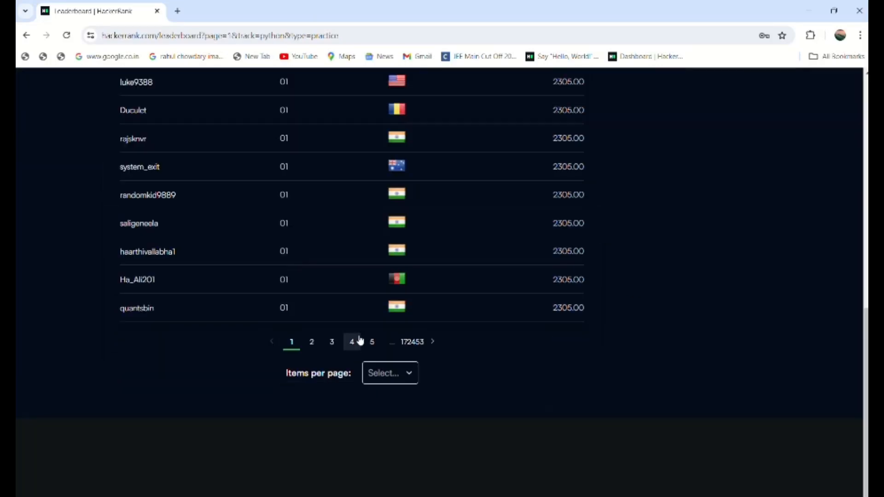
{"action": "left_click", "coordinate": [351, 342]}
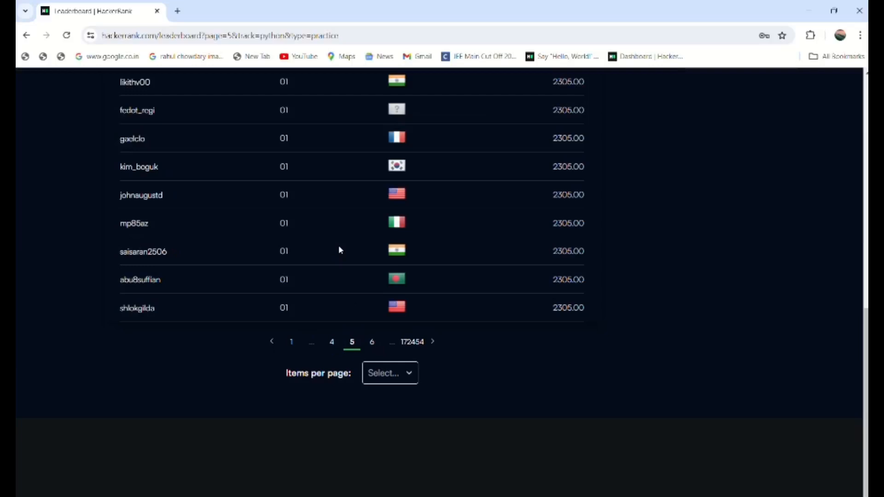
{"action": "mouse_move", "coordinate": [223, 130]}
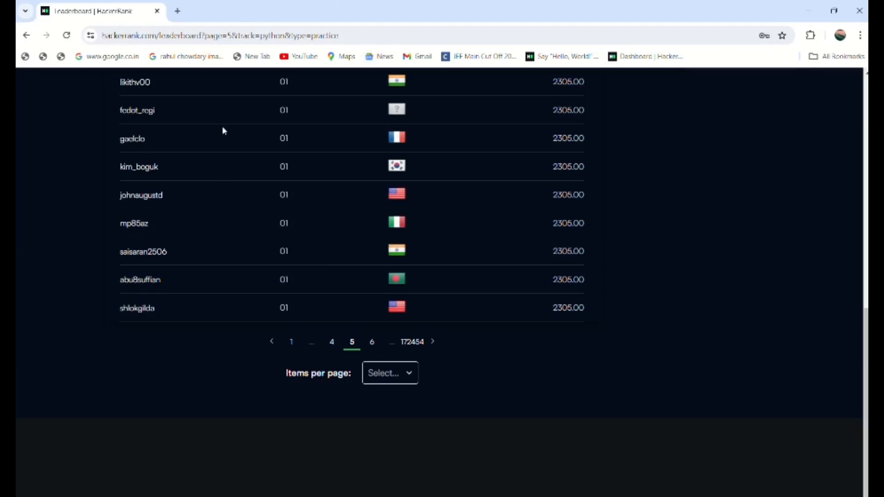
{"action": "scroll", "scroll_direction": "up", "scroll_amount": 3}
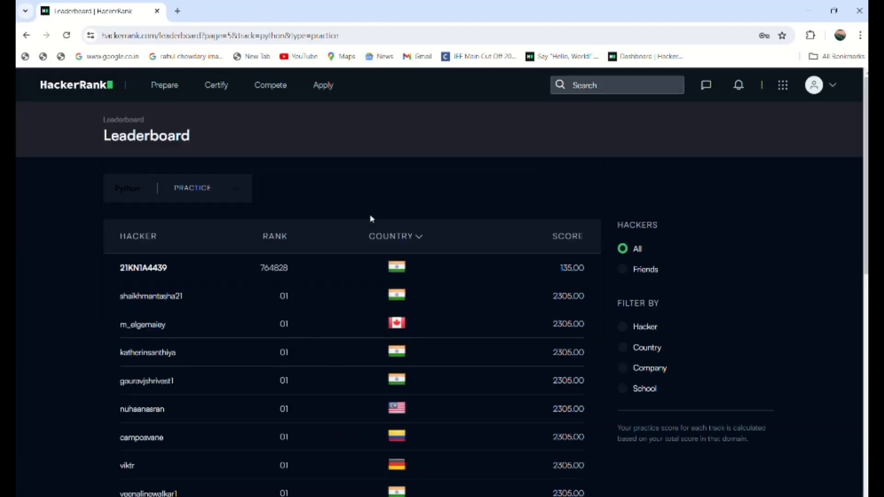
{"action": "mouse_move", "coordinate": [164, 85]}
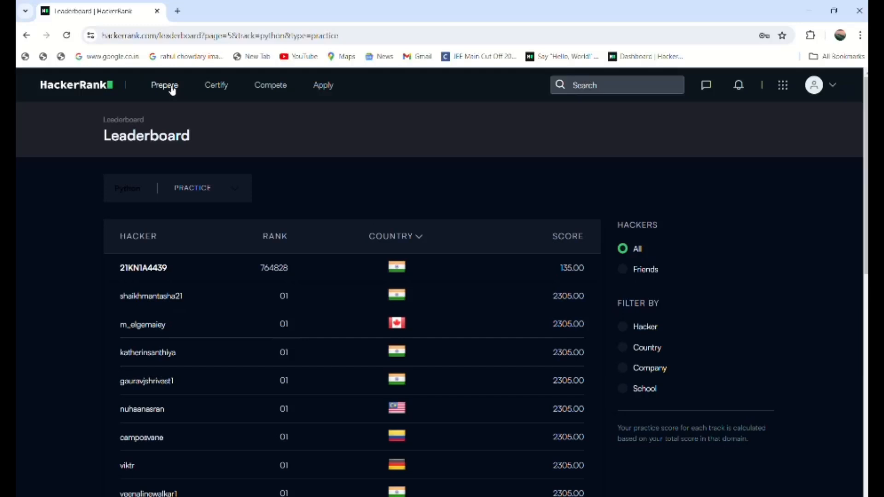
{"action": "left_click", "coordinate": [165, 85]}
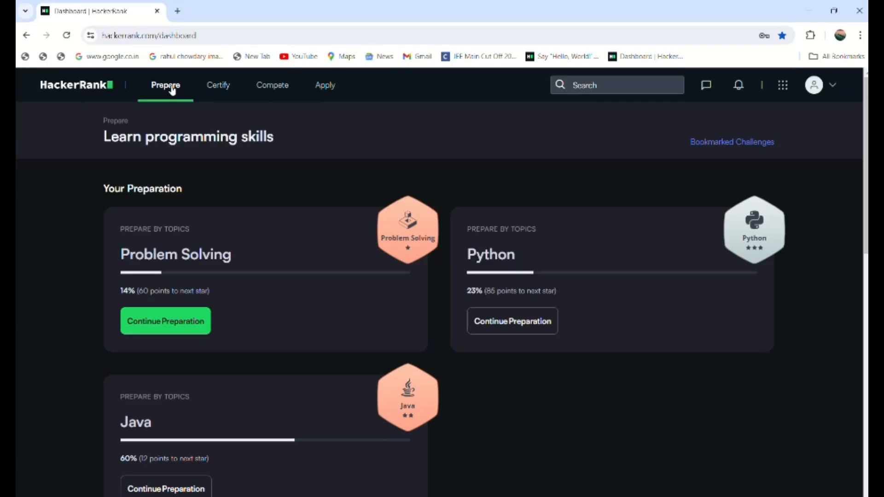
{"action": "mouse_move", "coordinate": [823, 96]}
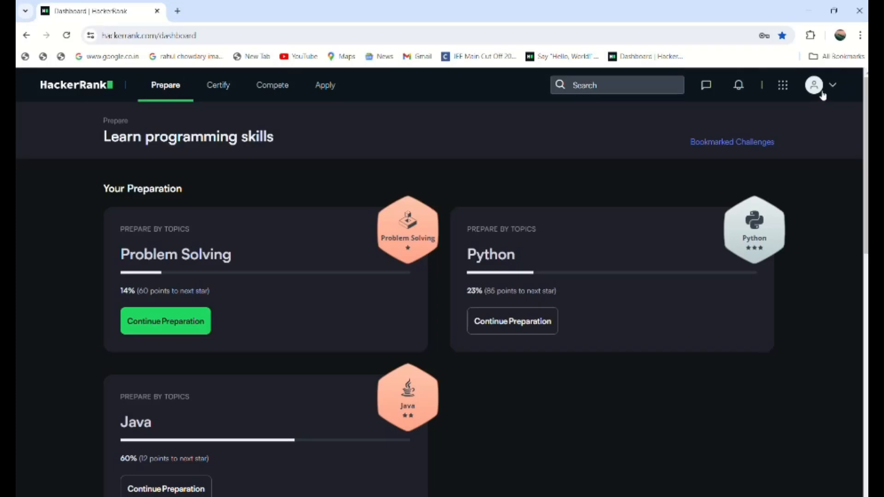
Choose Administration from the profile avatar dropdown.
{"action": "left_click", "coordinate": [815, 85]}
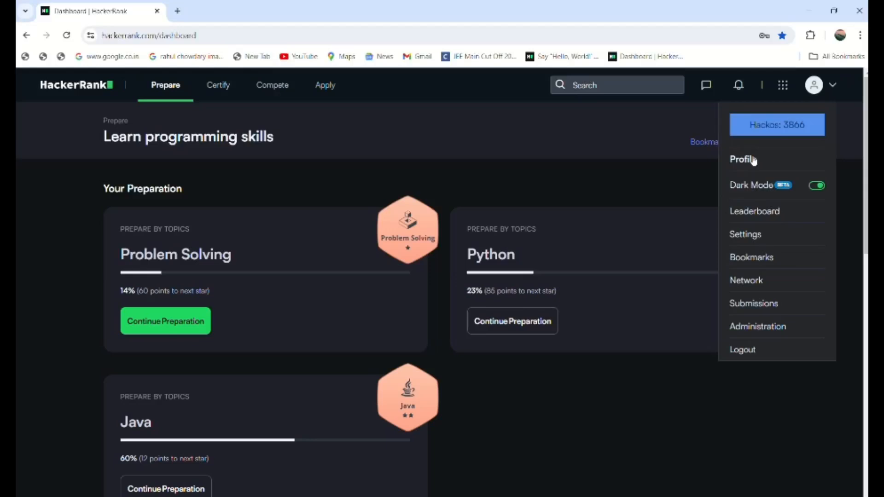
{"action": "mouse_move", "coordinate": [746, 258]}
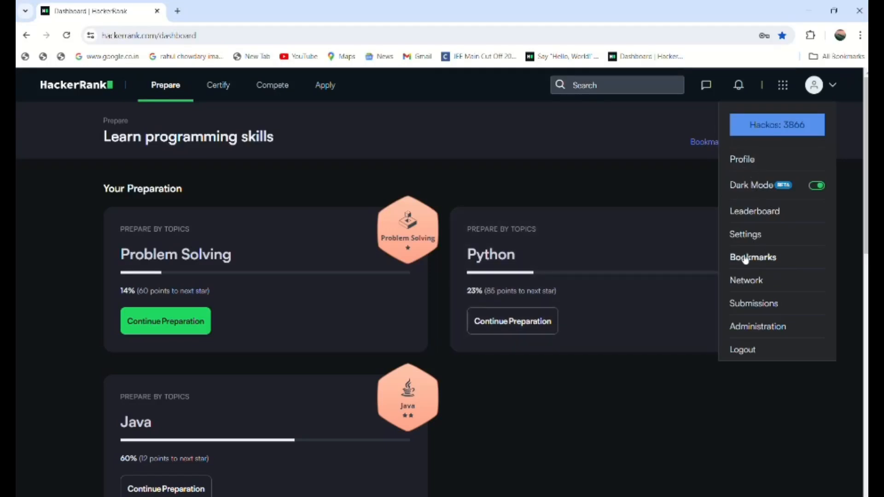
{"action": "mouse_move", "coordinate": [756, 211]}
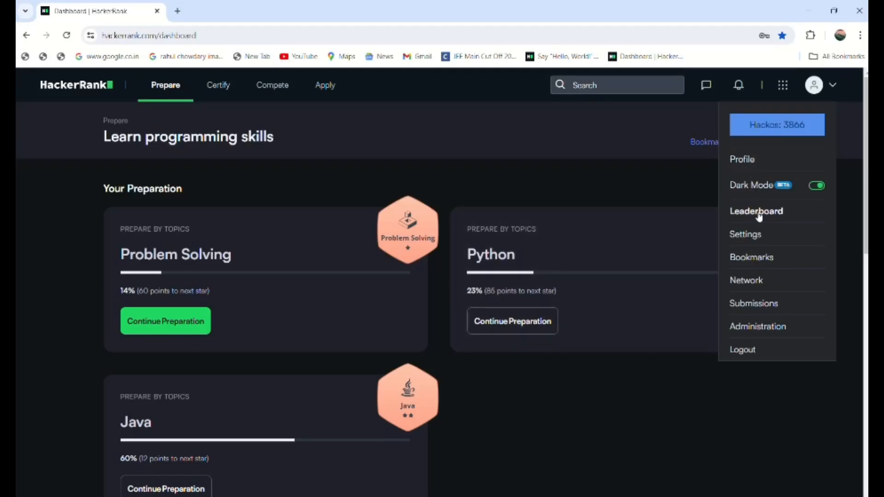
{"action": "mouse_move", "coordinate": [522, 128]}
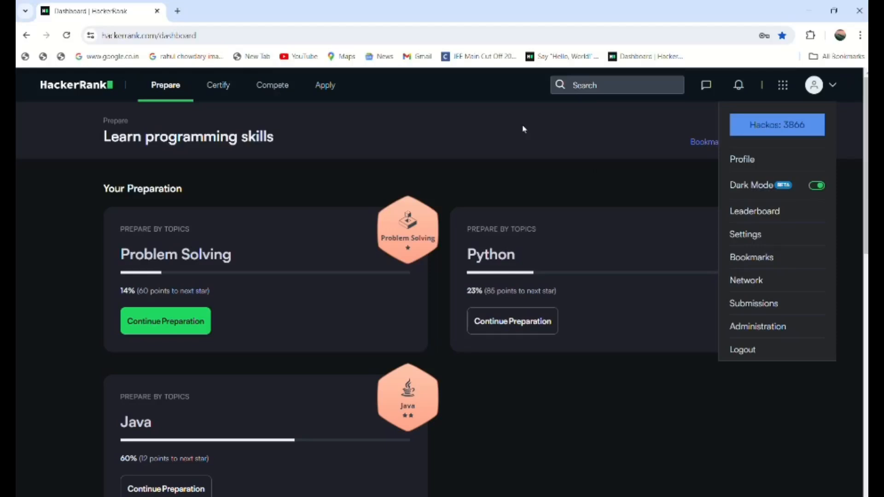
{"action": "mouse_move", "coordinate": [769, 314]}
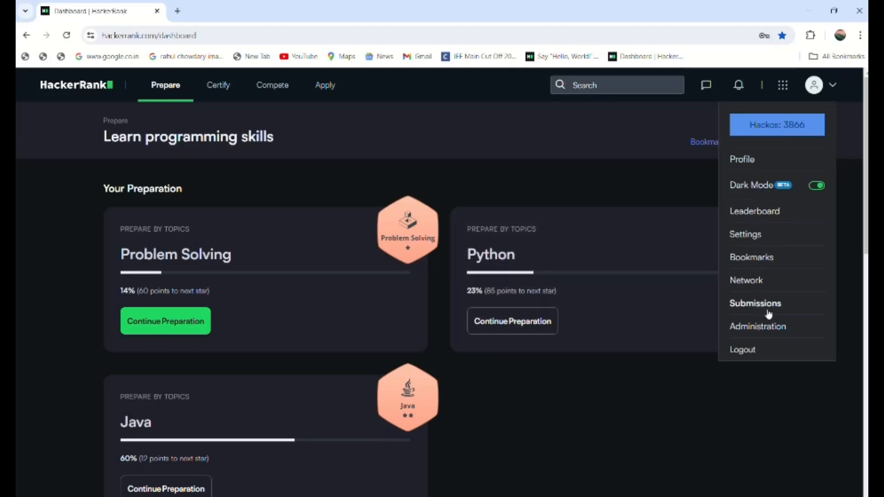
{"action": "mouse_move", "coordinate": [749, 304]}
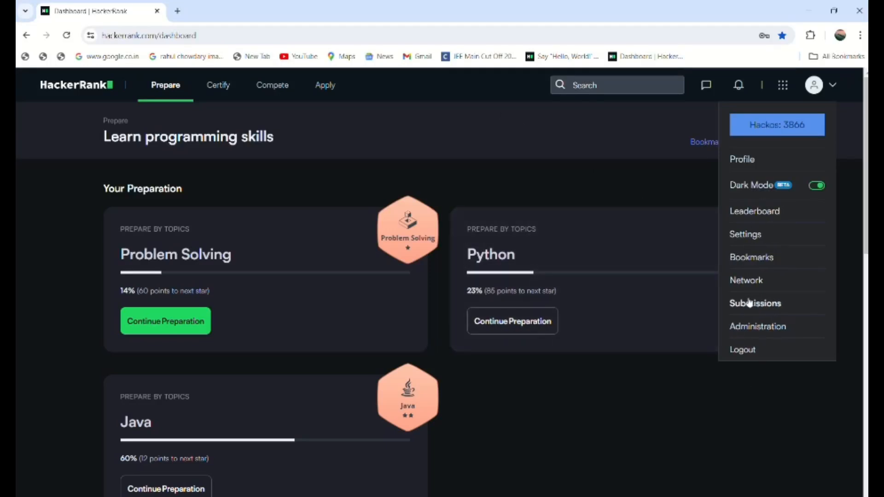
{"action": "mouse_move", "coordinate": [759, 330]}
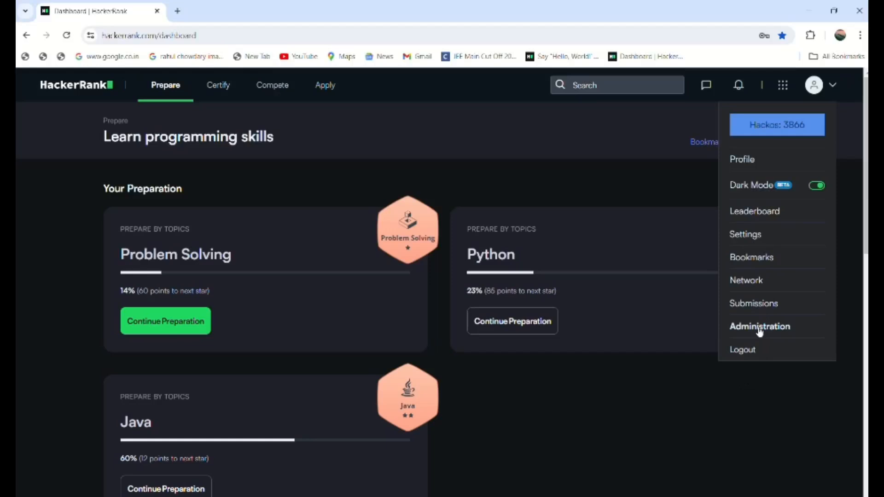
{"action": "left_click", "coordinate": [759, 326]}
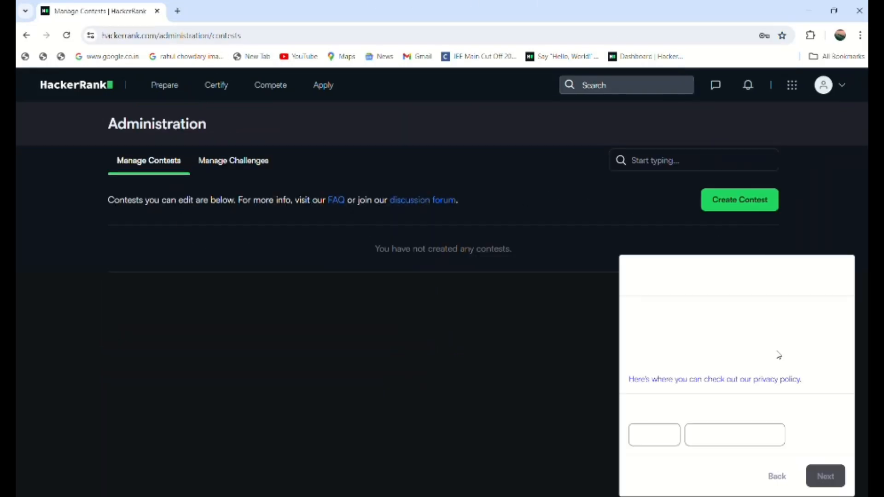
{"action": "mouse_move", "coordinate": [743, 321]}
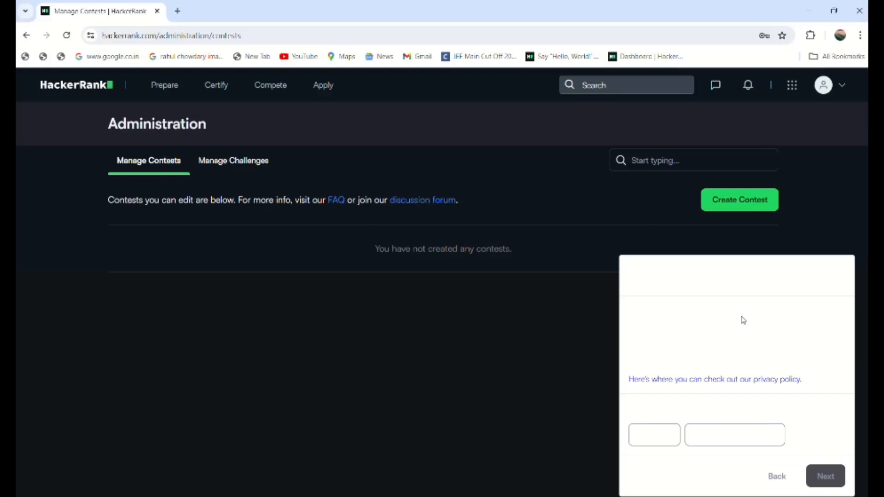
{"action": "mouse_move", "coordinate": [739, 199]}
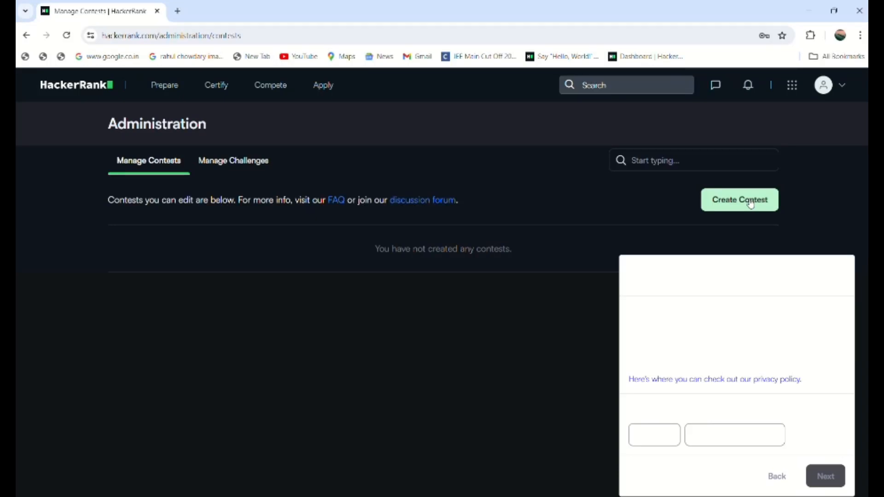
{"action": "mouse_move", "coordinate": [201, 85]}
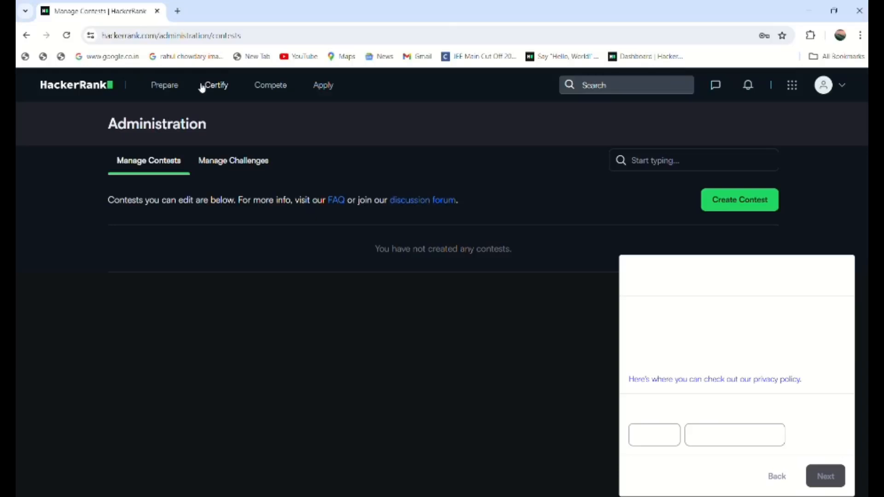
Leave the empty Manage Contests page for the Prepare dashboard.
{"action": "left_click", "coordinate": [165, 85]}
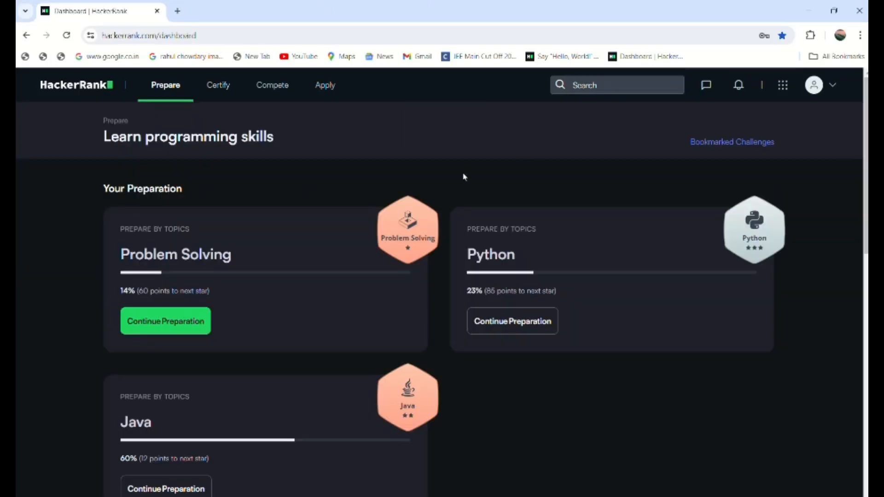
{"action": "mouse_move", "coordinate": [631, 409]}
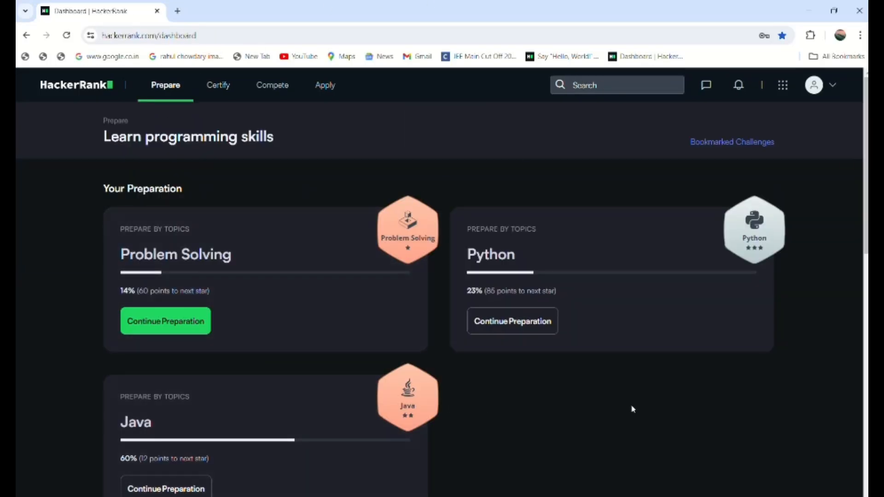
{"action": "scroll", "scroll_direction": "down", "scroll_amount": 3}
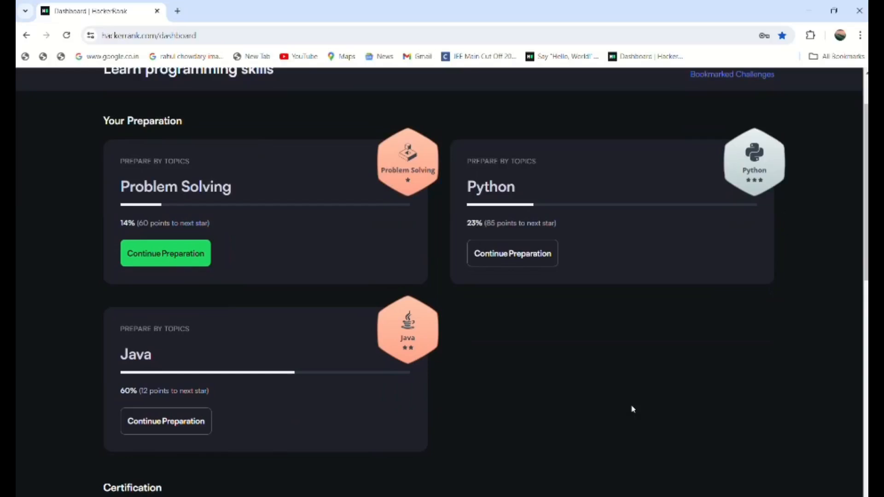